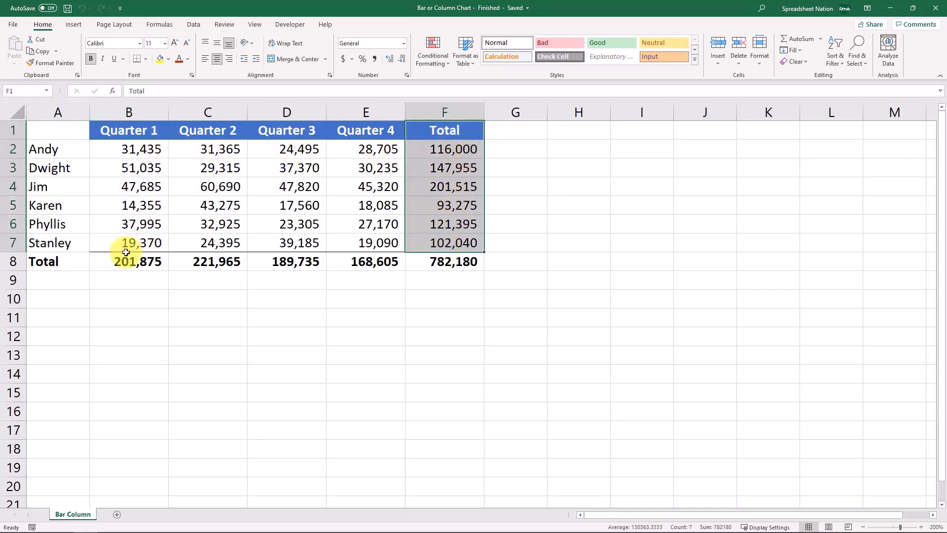
# Step: Select a cell in the sales table and go to the Insert commands
pyautogui.click(287, 317)
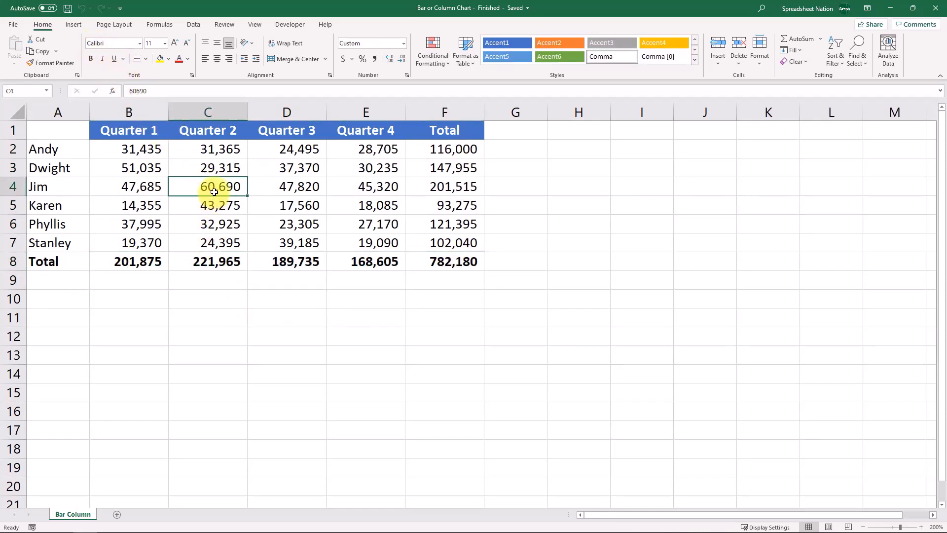
pyautogui.click(73, 23)
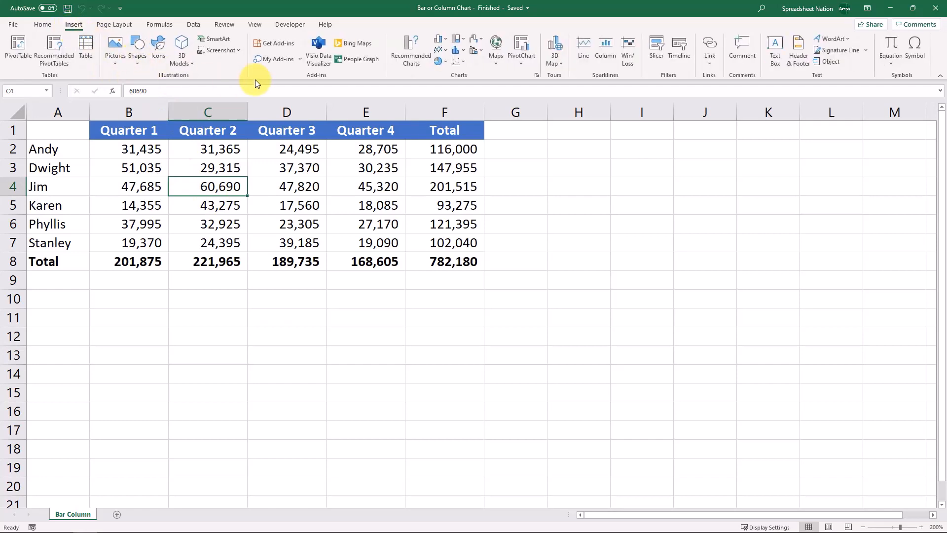
# Step: Browse the column and bar chart types available for the sales table
pyautogui.click(440, 45)
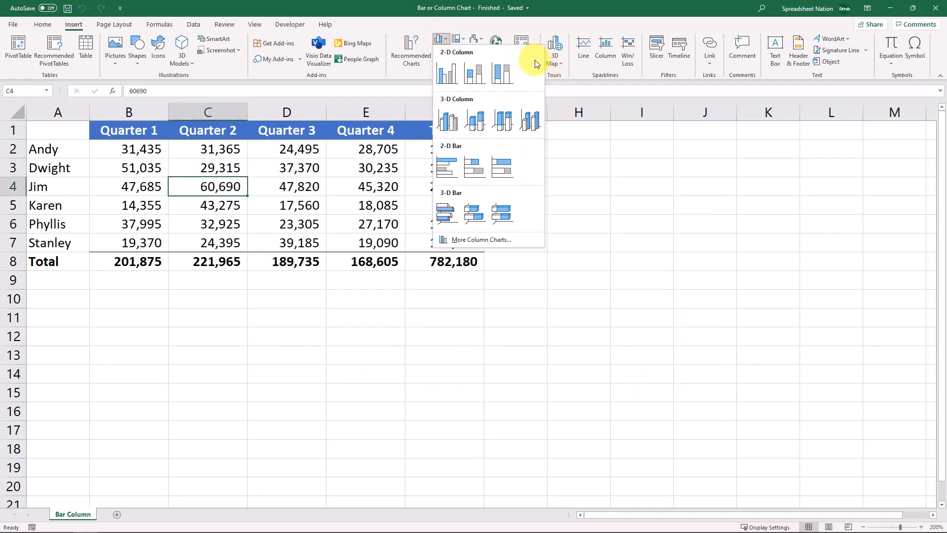
pyautogui.moveTo(532, 68)
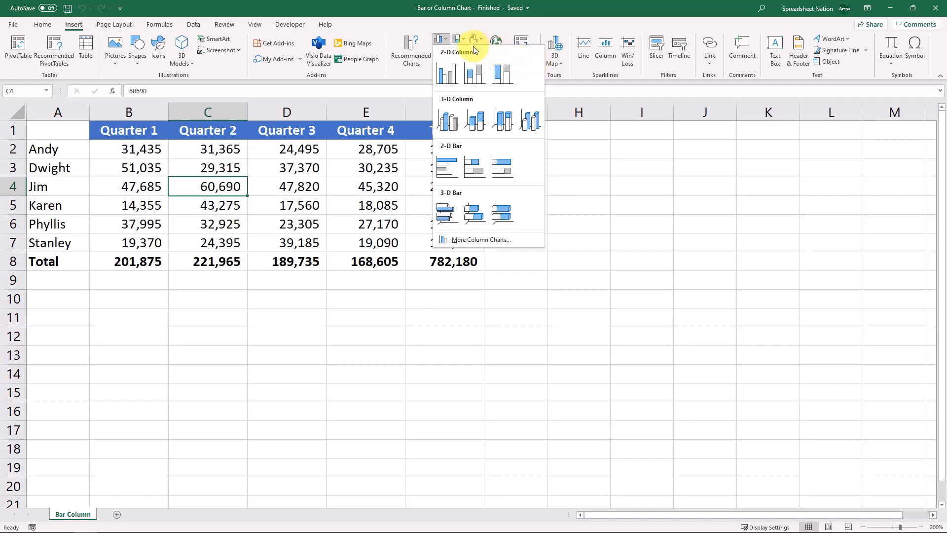
pyautogui.click(448, 72)
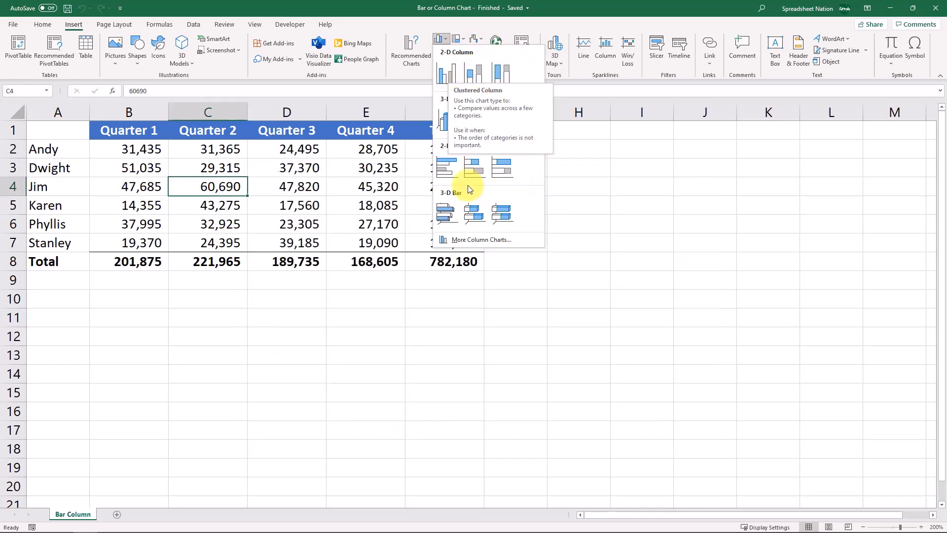
pyautogui.click(446, 167)
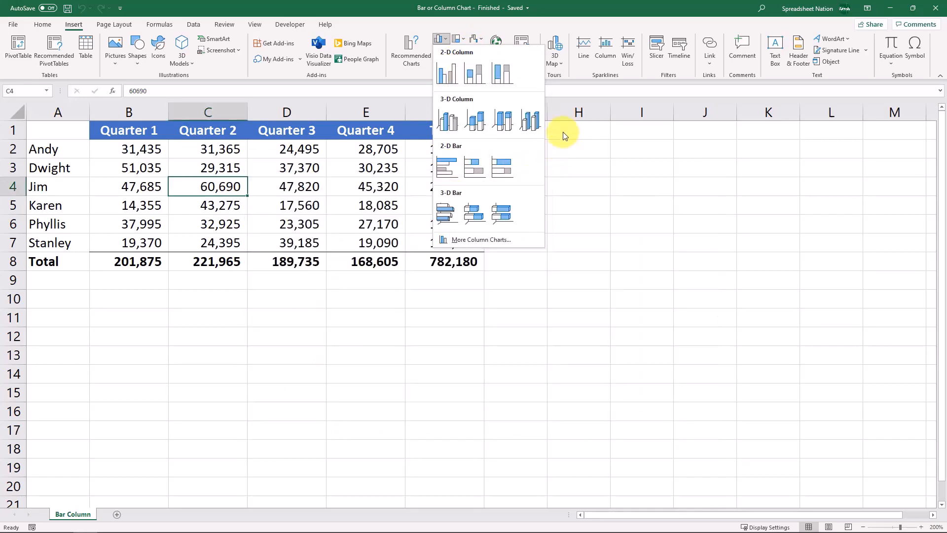
pyautogui.moveTo(562, 127)
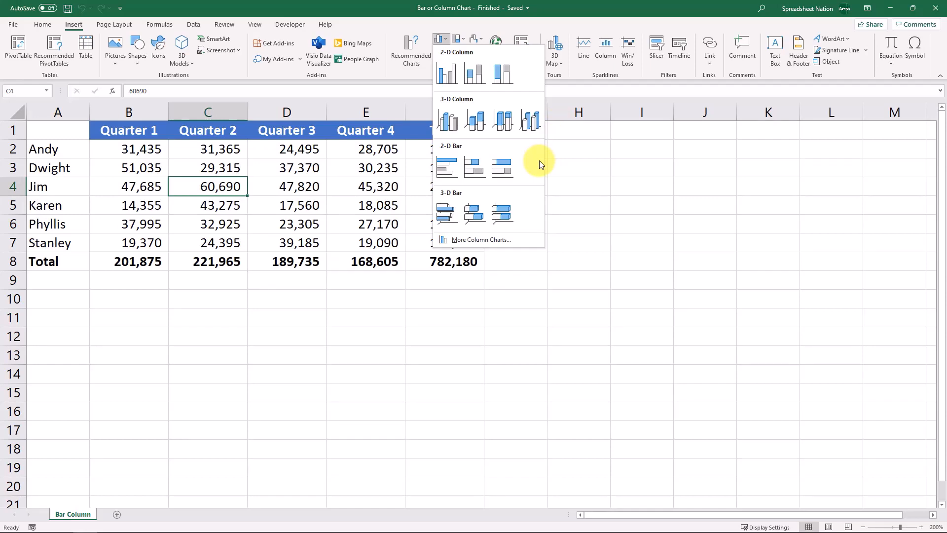
pyautogui.moveTo(534, 74)
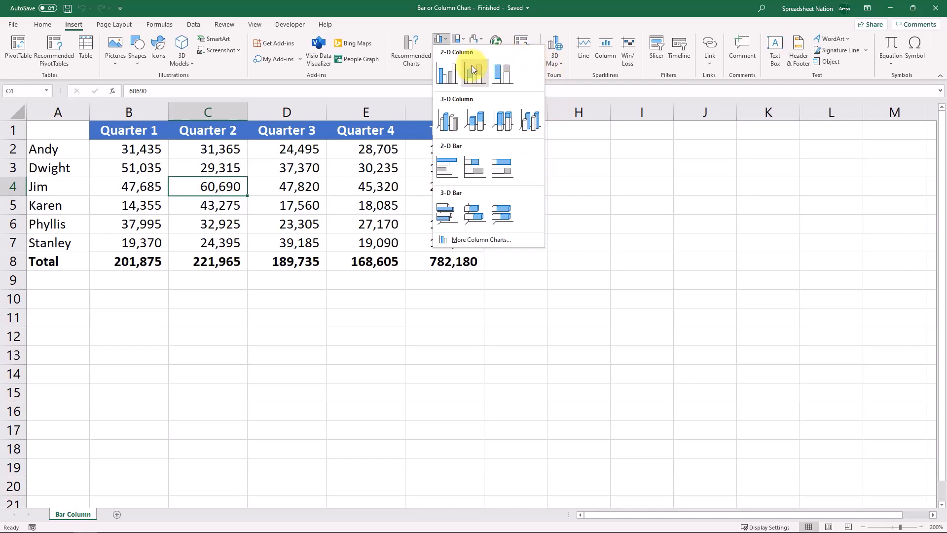
# Step: Insert a 2-D clustered column chart of the whole sales table, totals included
pyautogui.click(446, 72)
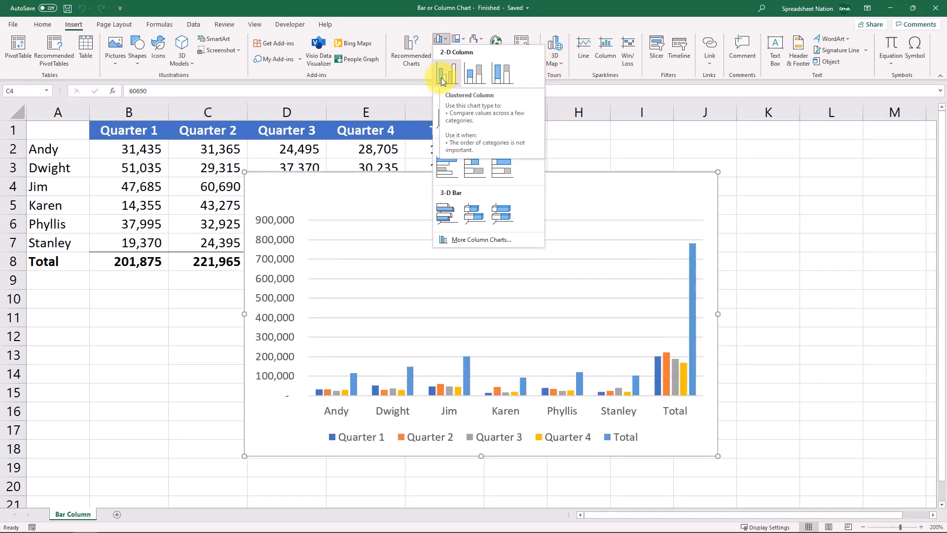
pyautogui.click(446, 72)
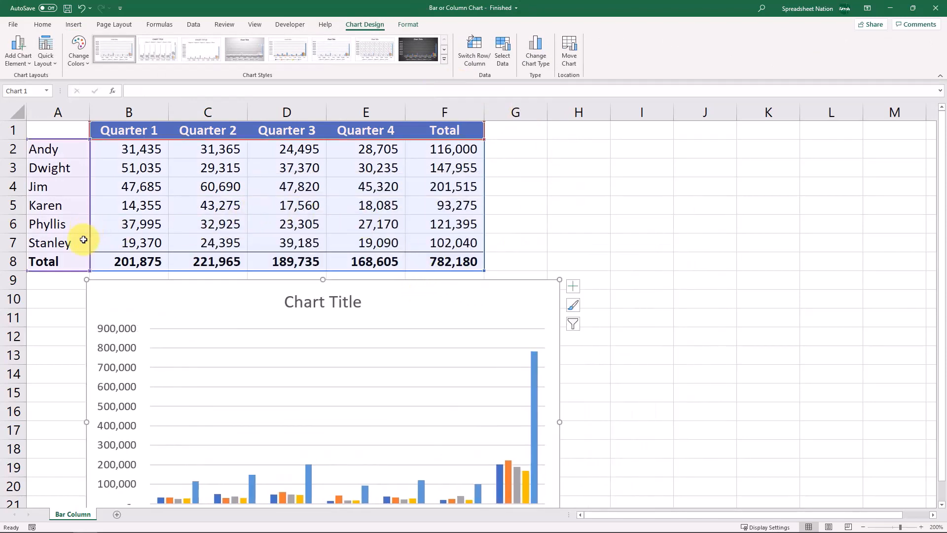
pyautogui.moveTo(444, 206)
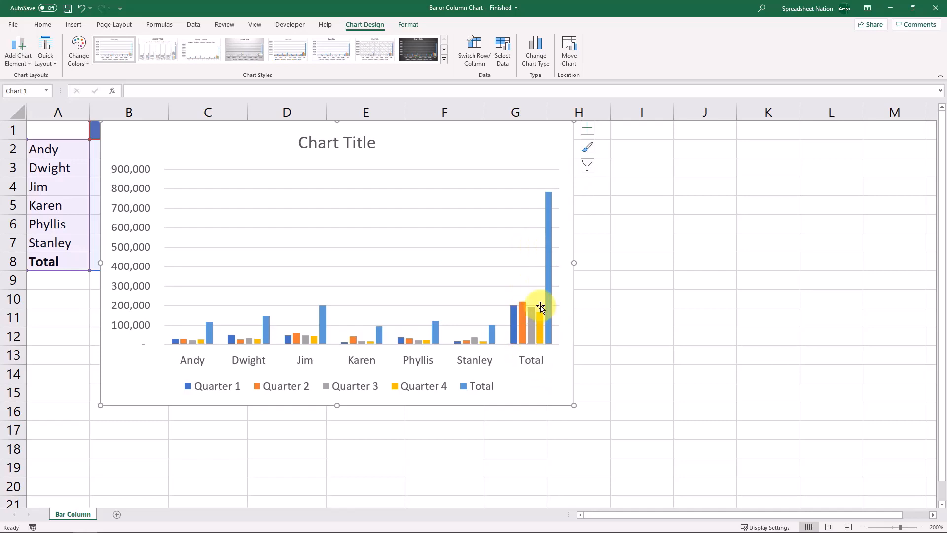
# Step: Narrow the chart's data range to the names and four quarters, excluding totals
pyautogui.moveTo(540, 306); pyautogui.dragTo(646, 219)
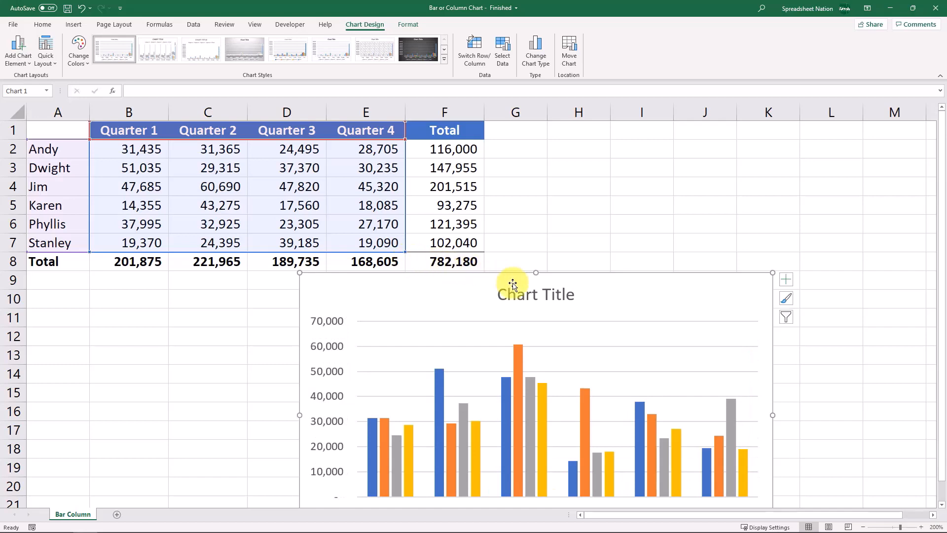
pyautogui.moveTo(569, 268)
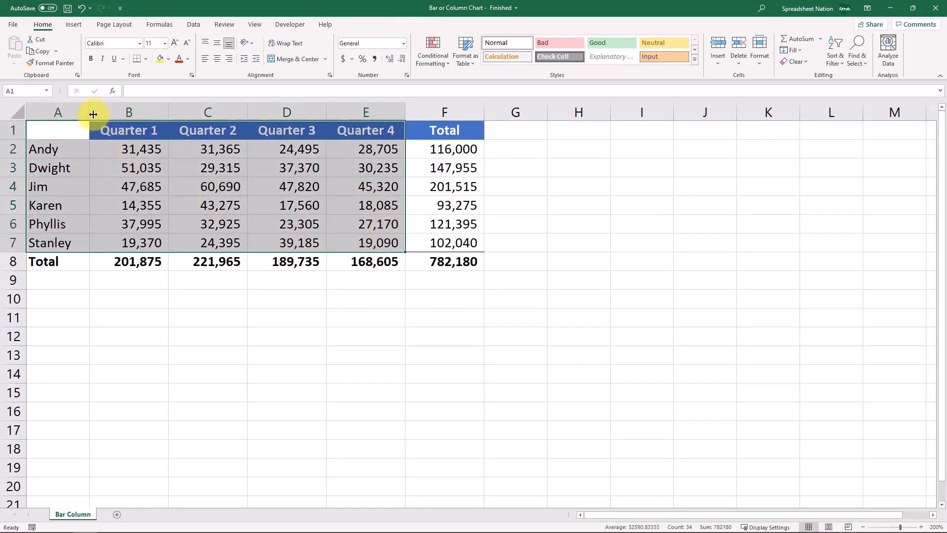
pyautogui.click(73, 24)
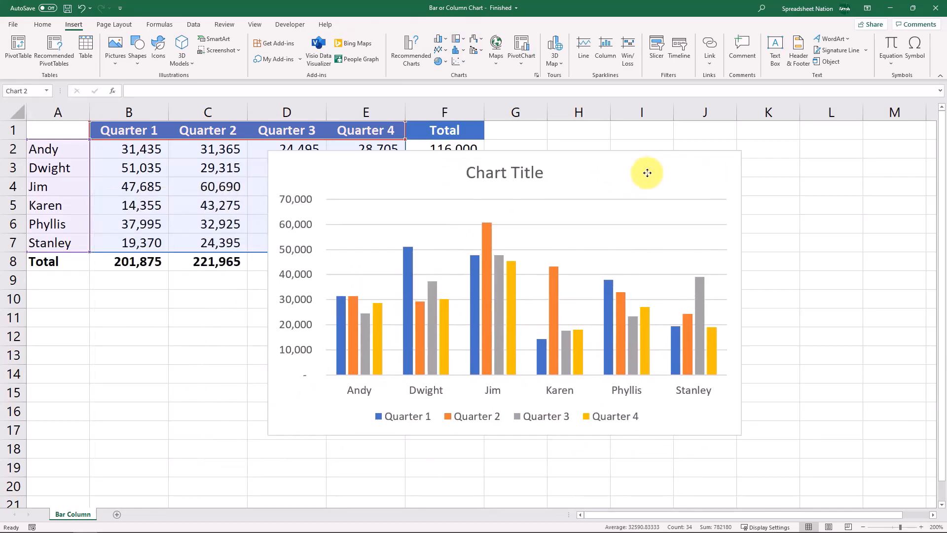
pyautogui.click(647, 174)
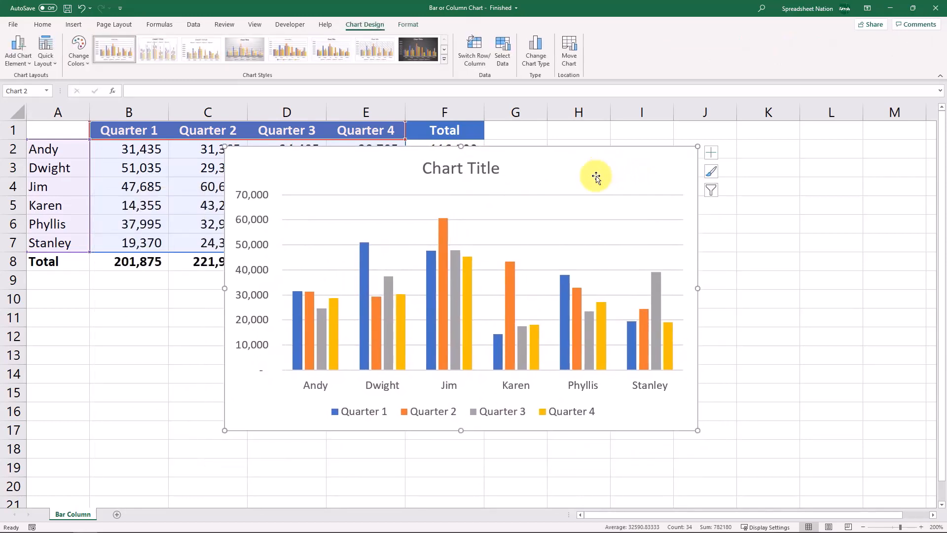
pyautogui.moveTo(319, 372)
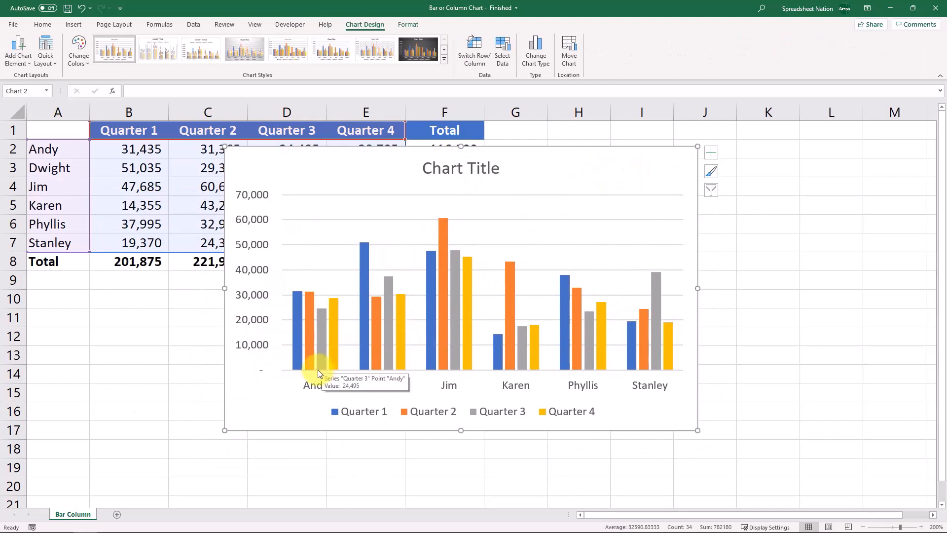
pyautogui.moveTo(299, 322)
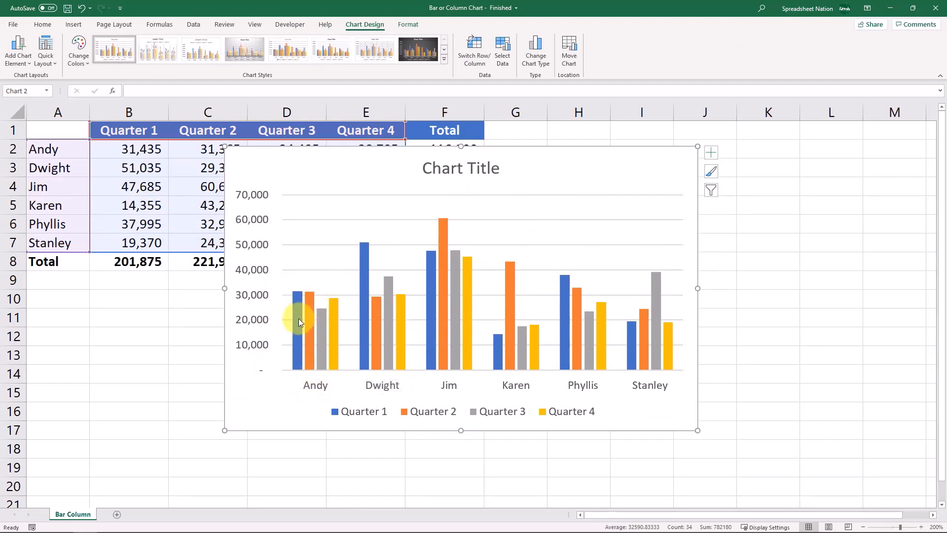
pyautogui.moveTo(301, 408)
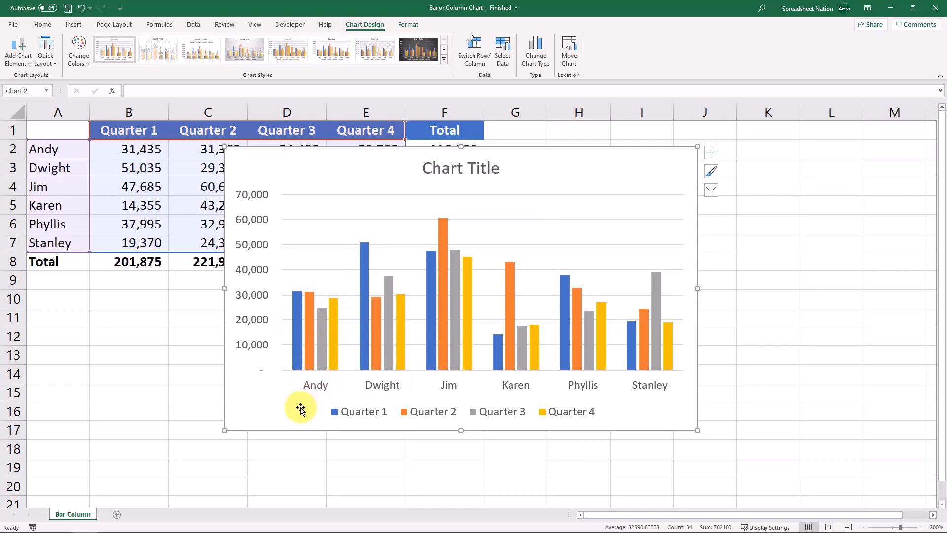
pyautogui.moveTo(338, 413)
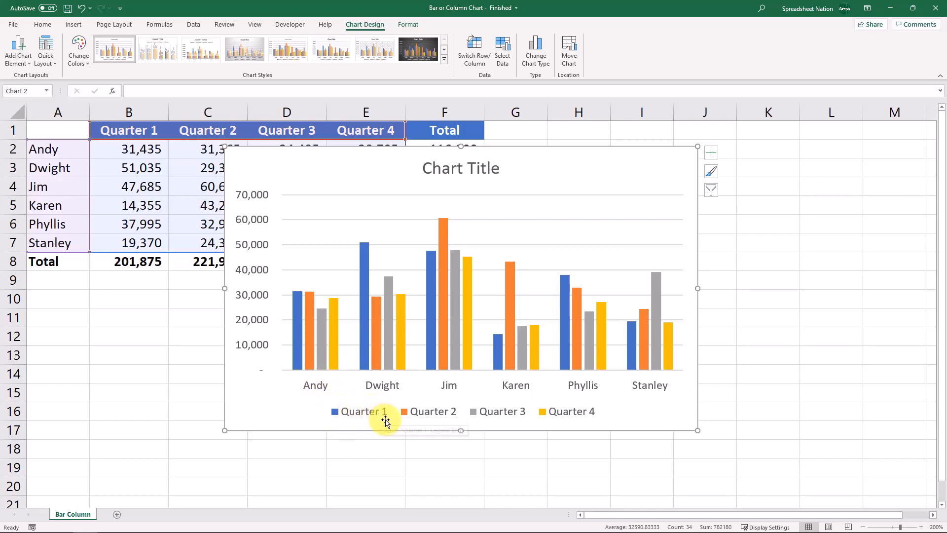
pyautogui.moveTo(432, 411)
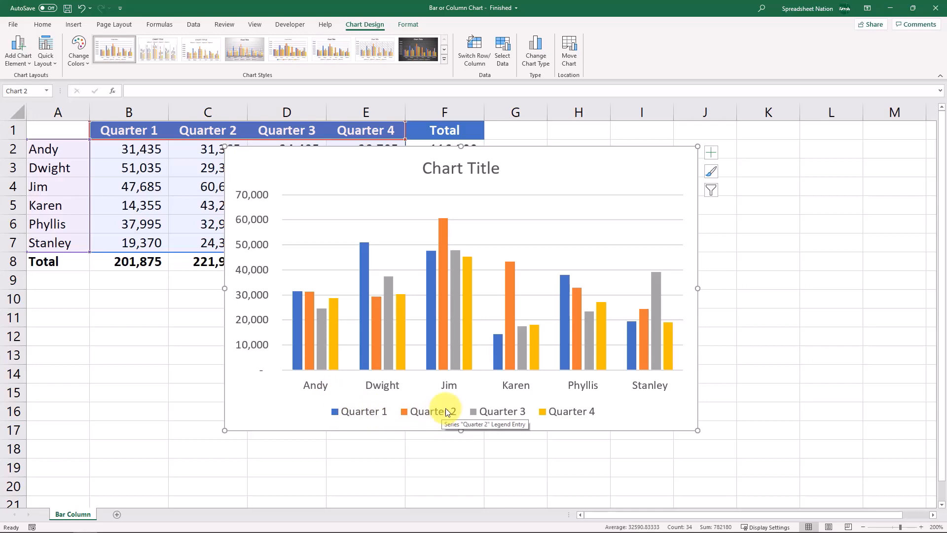
pyautogui.moveTo(566, 355)
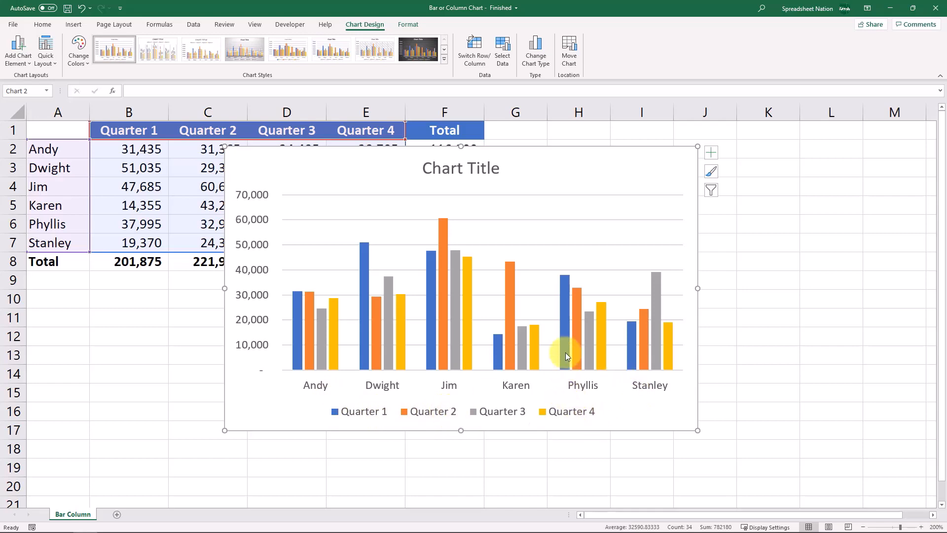
pyautogui.moveTo(356, 352)
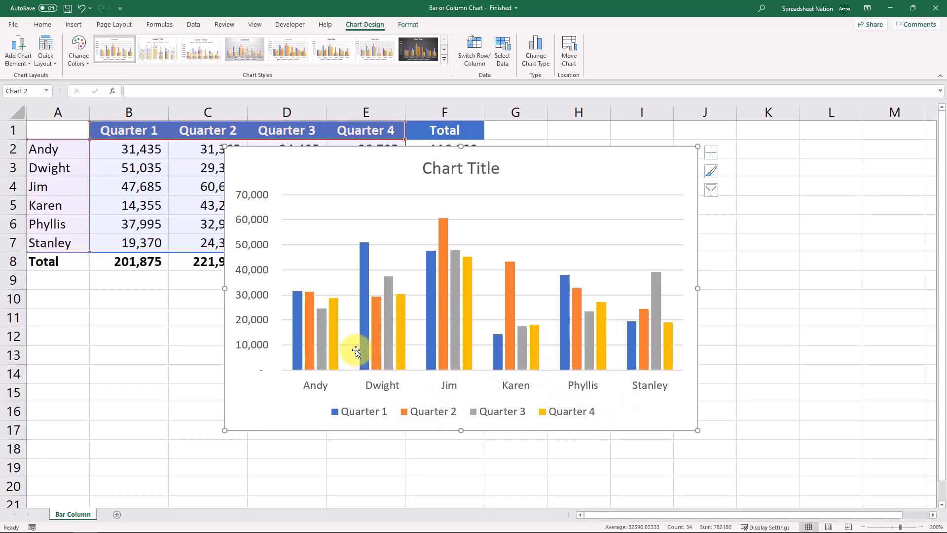
pyautogui.moveTo(427, 359)
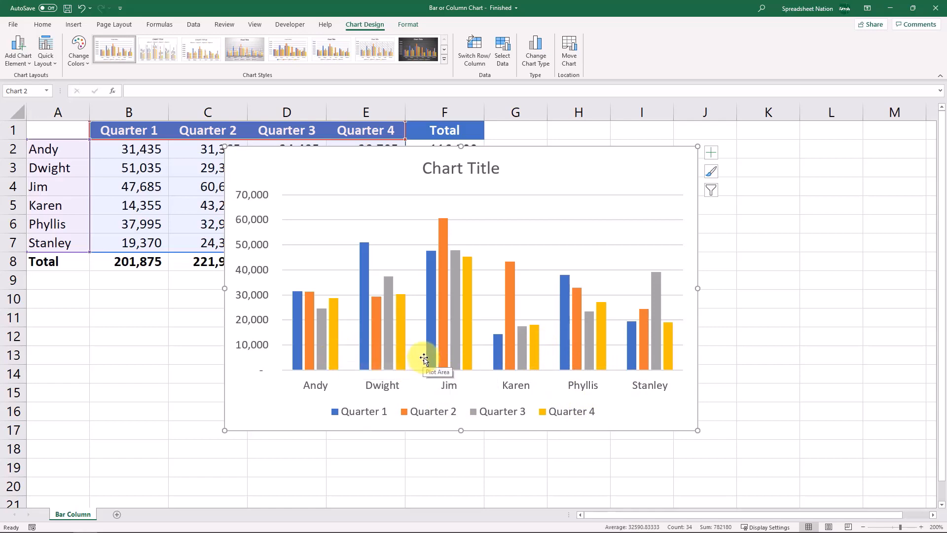
pyautogui.moveTo(356, 379)
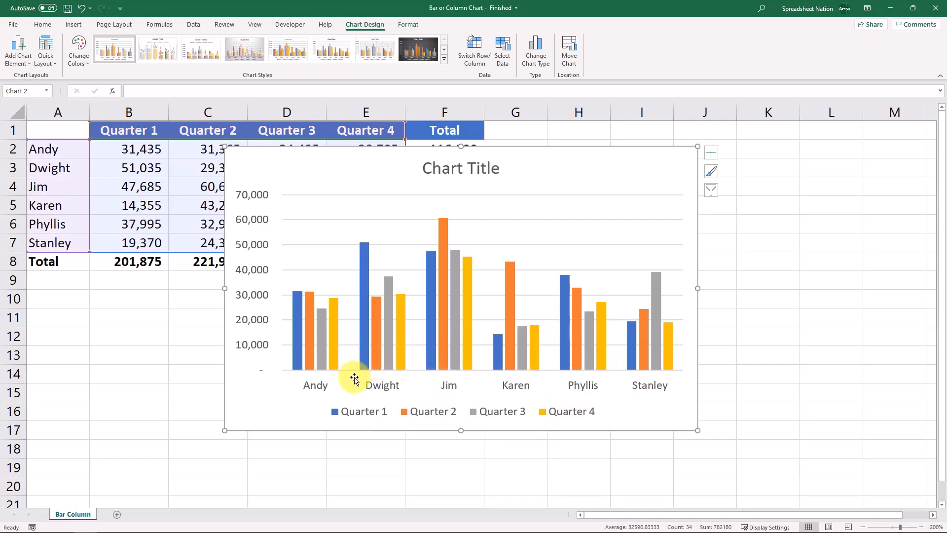
pyautogui.moveTo(452, 325)
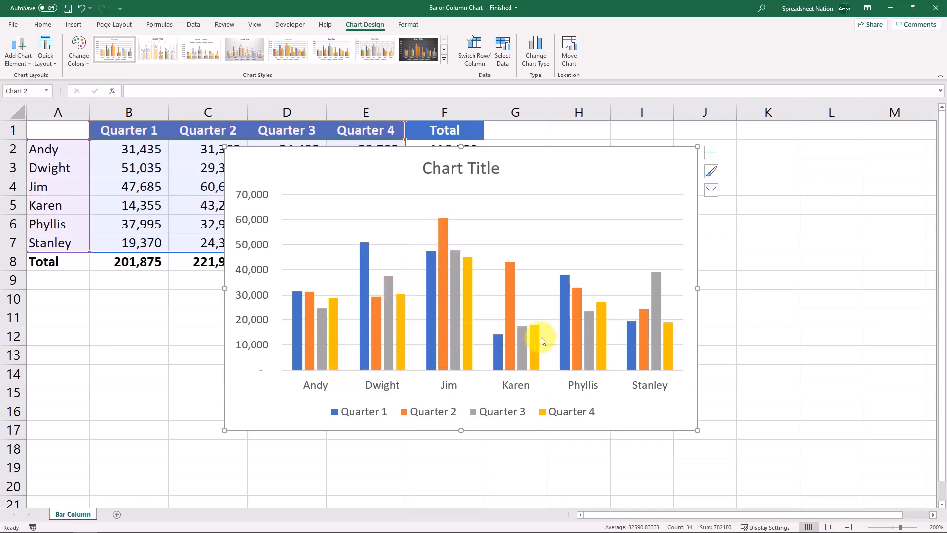
pyautogui.moveTo(534, 332)
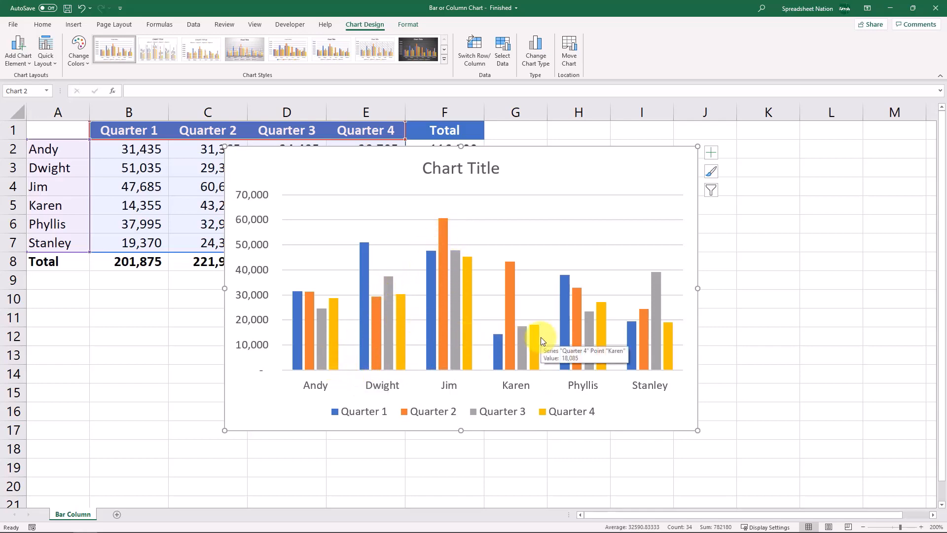
pyautogui.moveTo(497, 306)
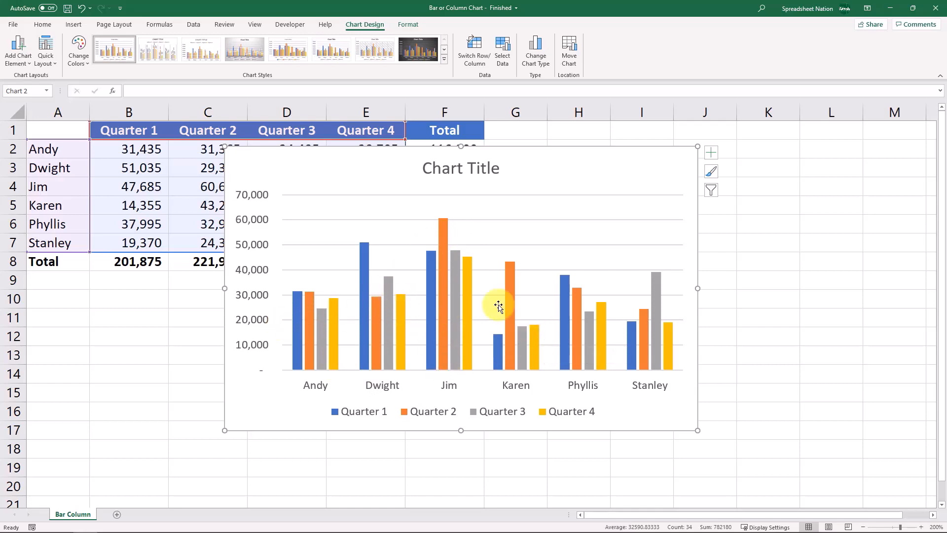
pyautogui.moveTo(376, 350)
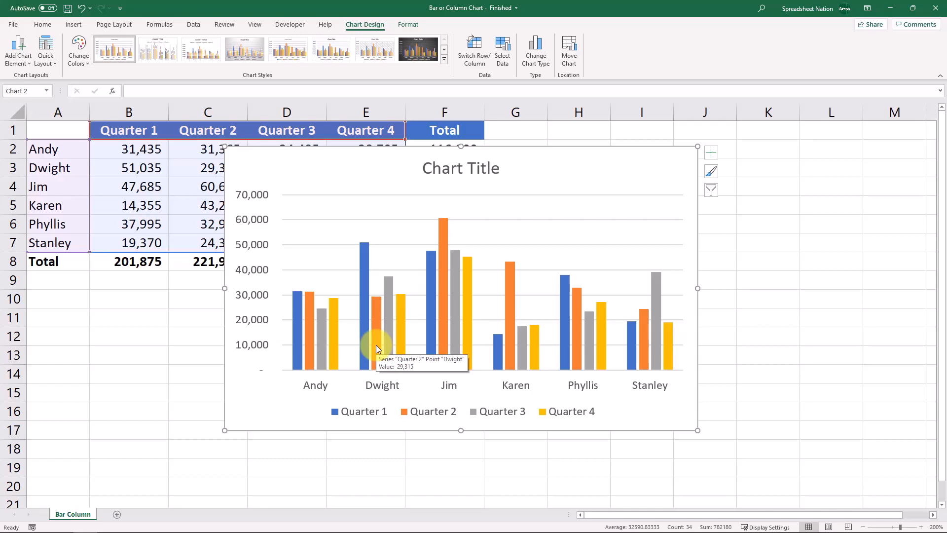
pyautogui.moveTo(503, 236)
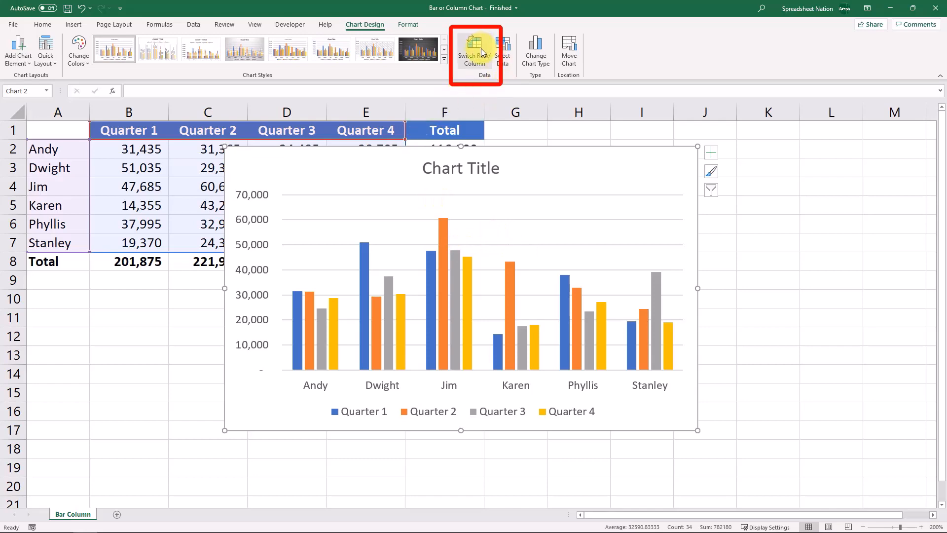
pyautogui.moveTo(475, 49)
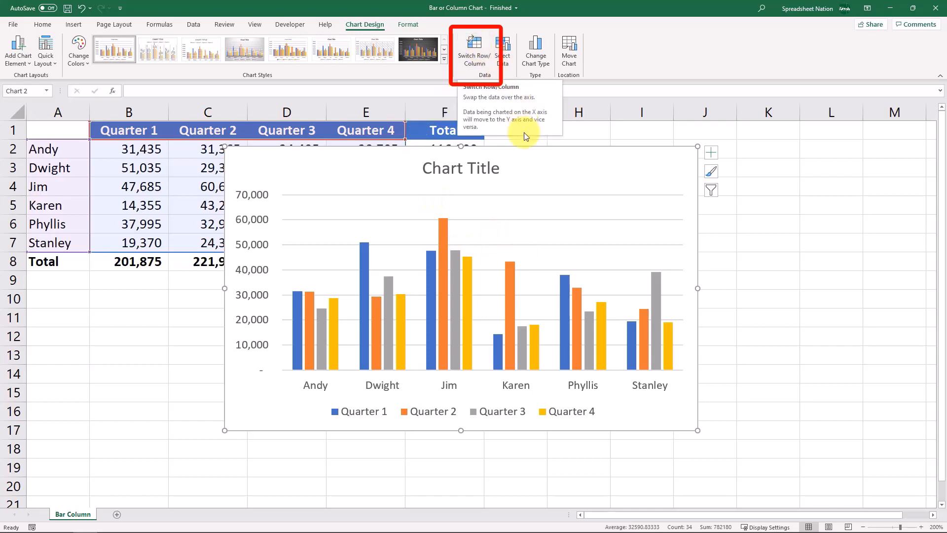
# Step: Switch Row/Column so quarters sit on the axis and each salesperson is a series
pyautogui.click(474, 45)
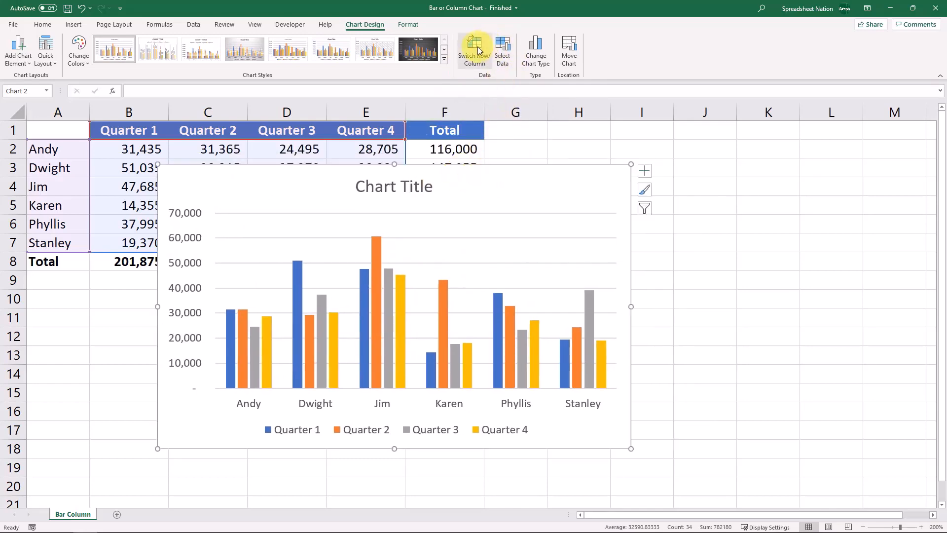
pyautogui.moveTo(475, 48)
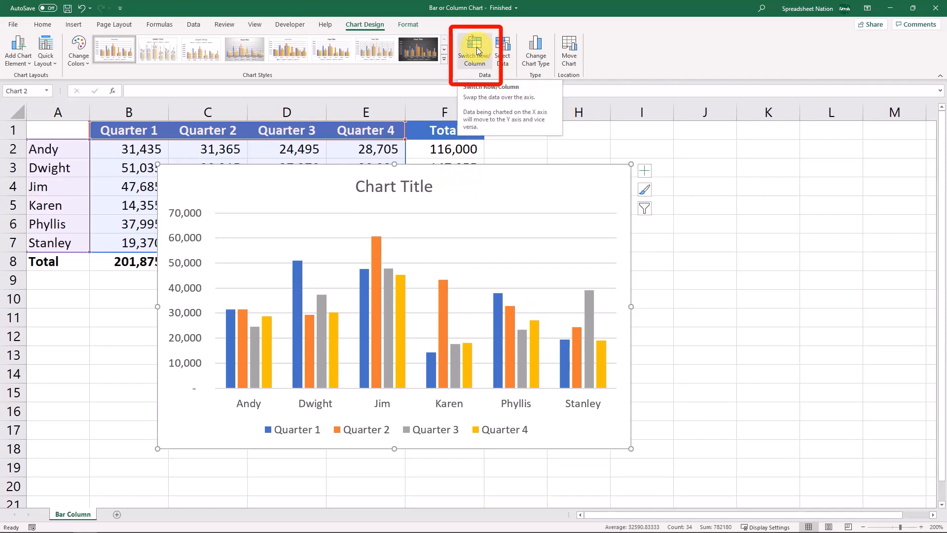
pyautogui.click(474, 46)
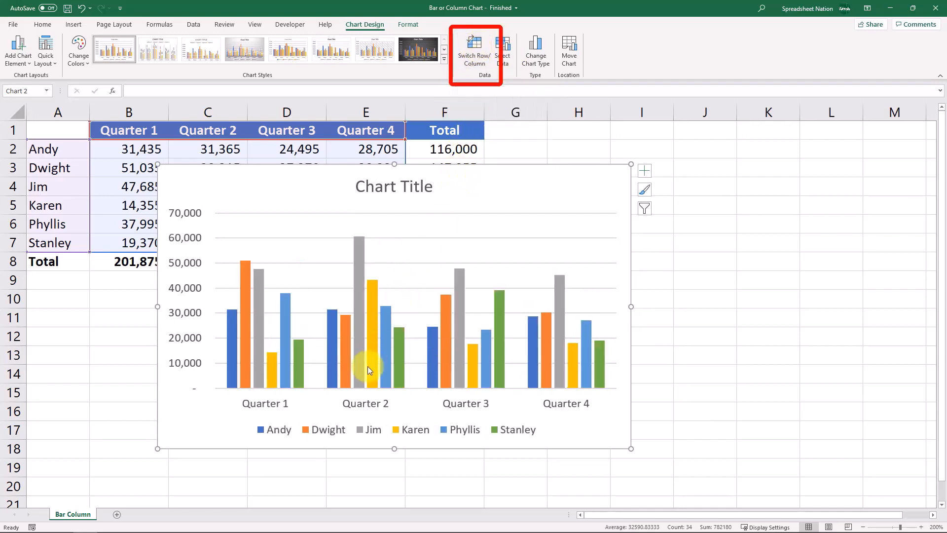
pyautogui.moveTo(275, 404)
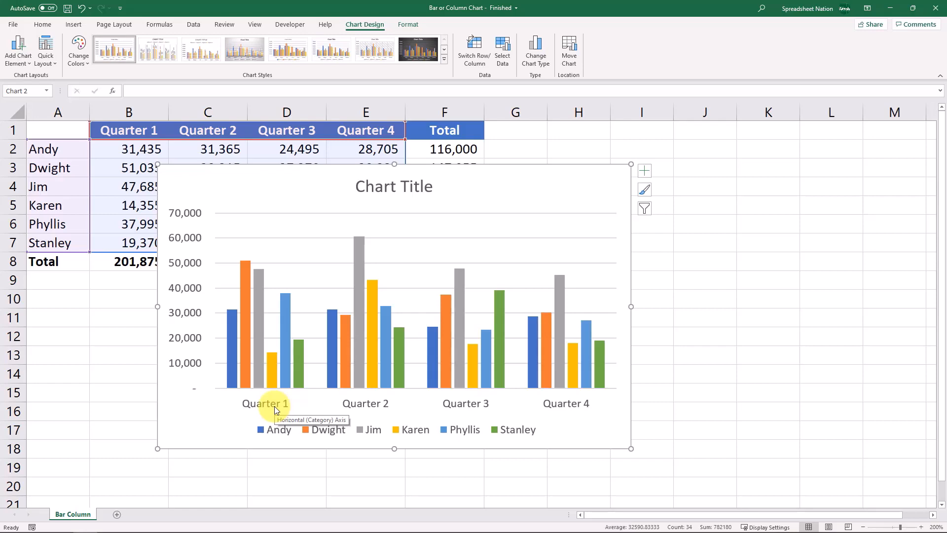
pyautogui.moveTo(328, 344)
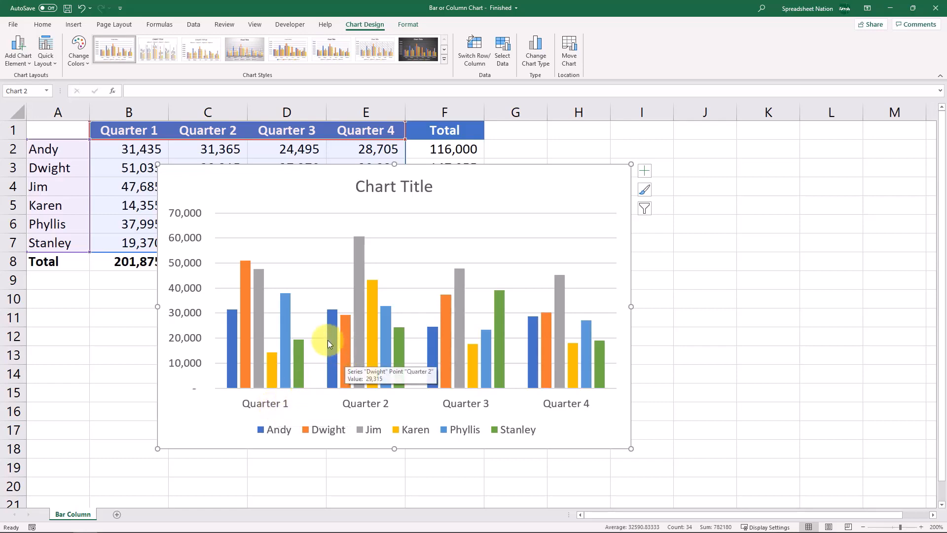
pyautogui.moveTo(233, 350)
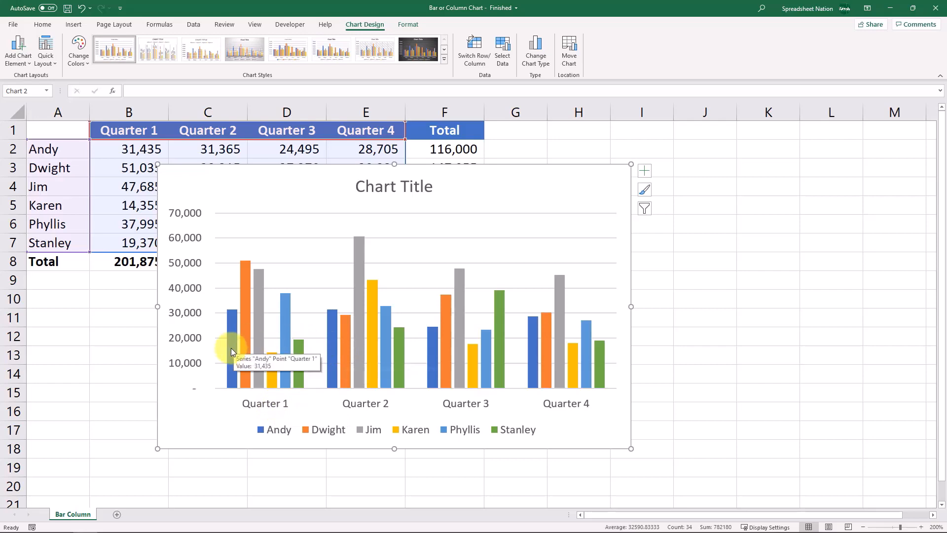
pyautogui.moveTo(197, 406)
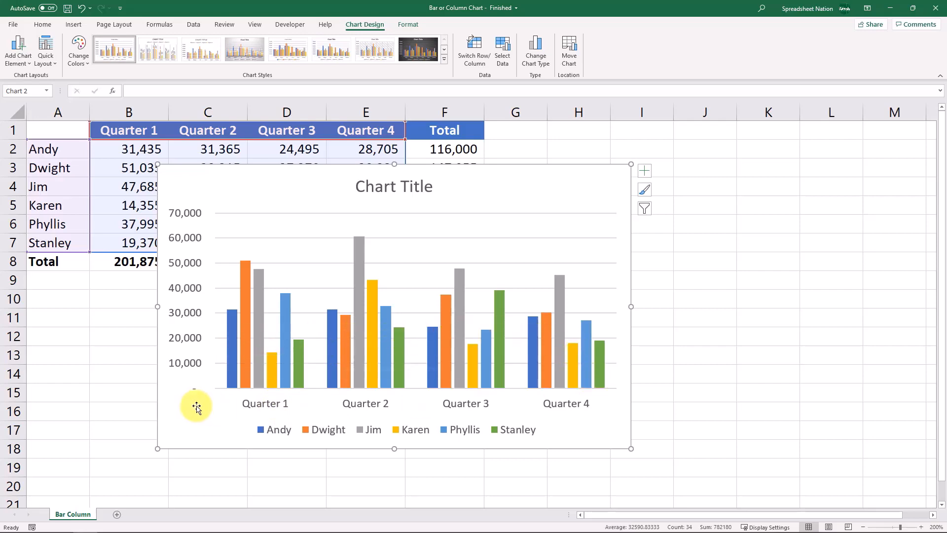
pyautogui.moveTo(225, 432)
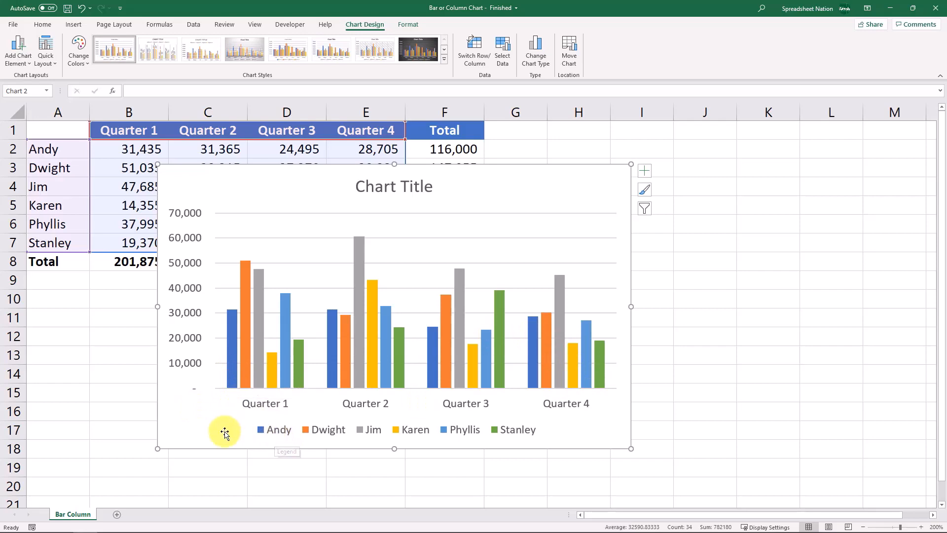
pyautogui.moveTo(497, 383)
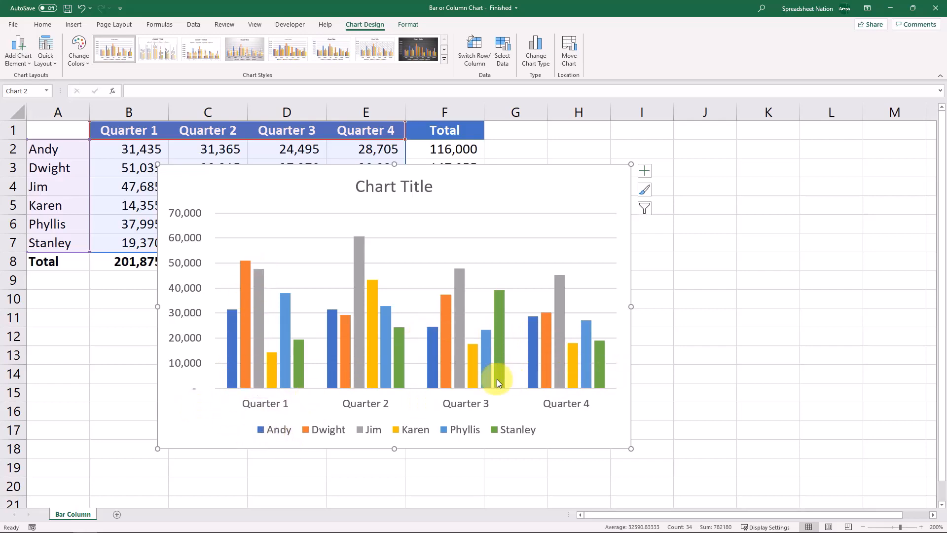
pyautogui.moveTo(537, 378)
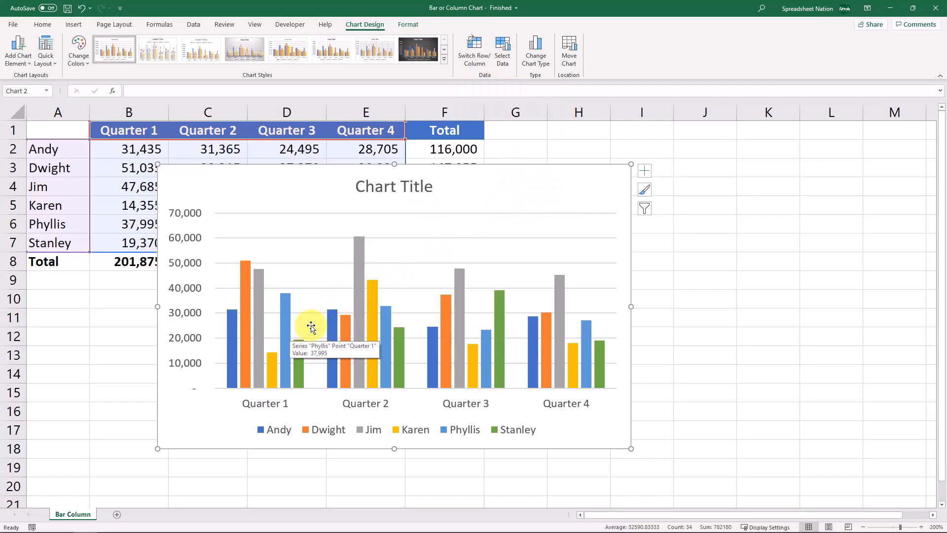
pyautogui.moveTo(225, 343)
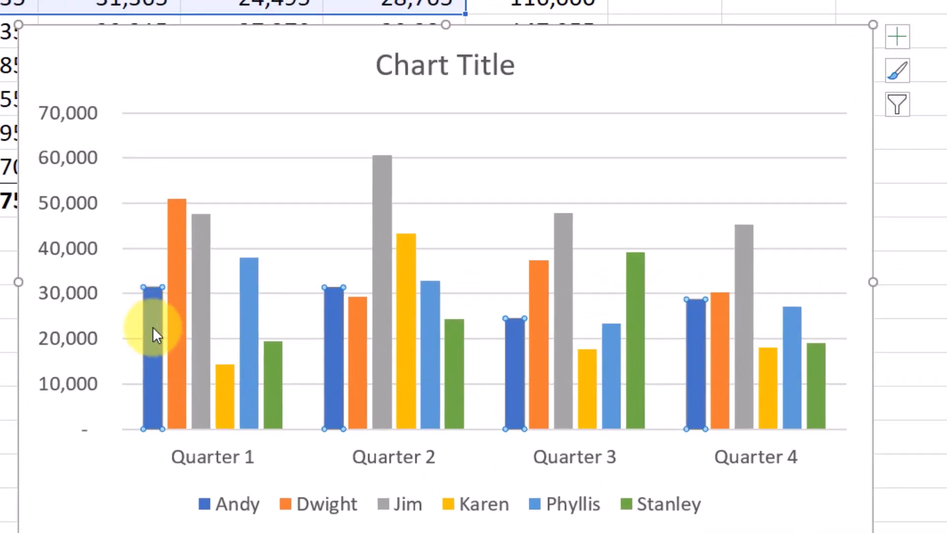
pyautogui.moveTo(150, 323)
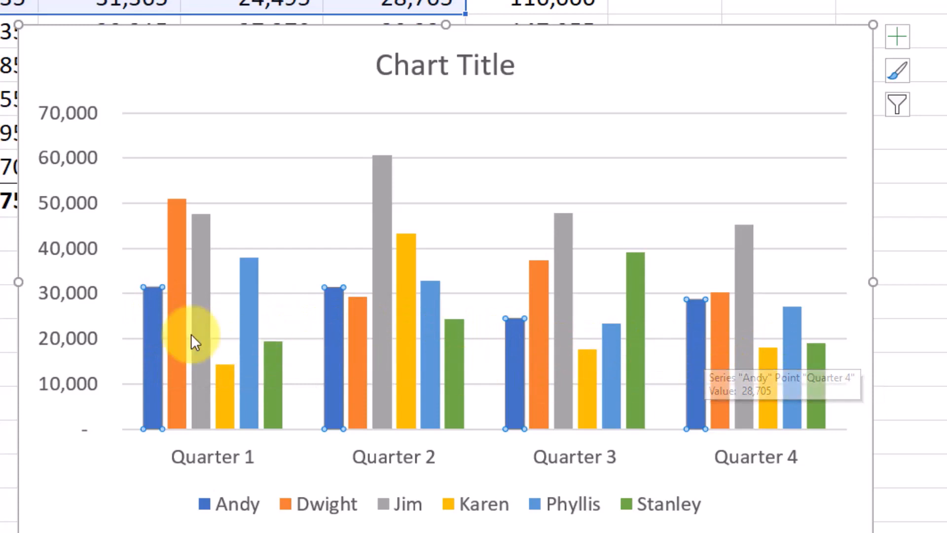
pyautogui.moveTo(151, 338)
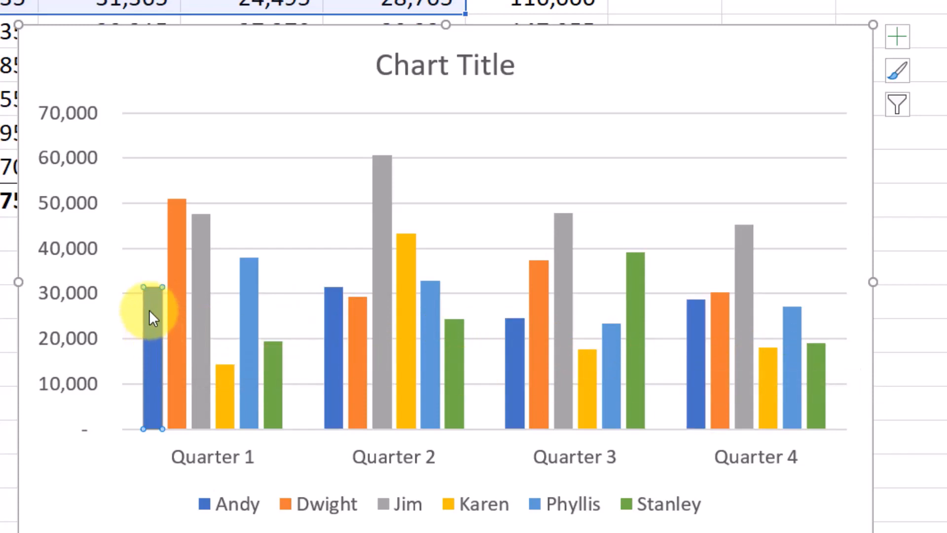
pyautogui.moveTo(154, 327)
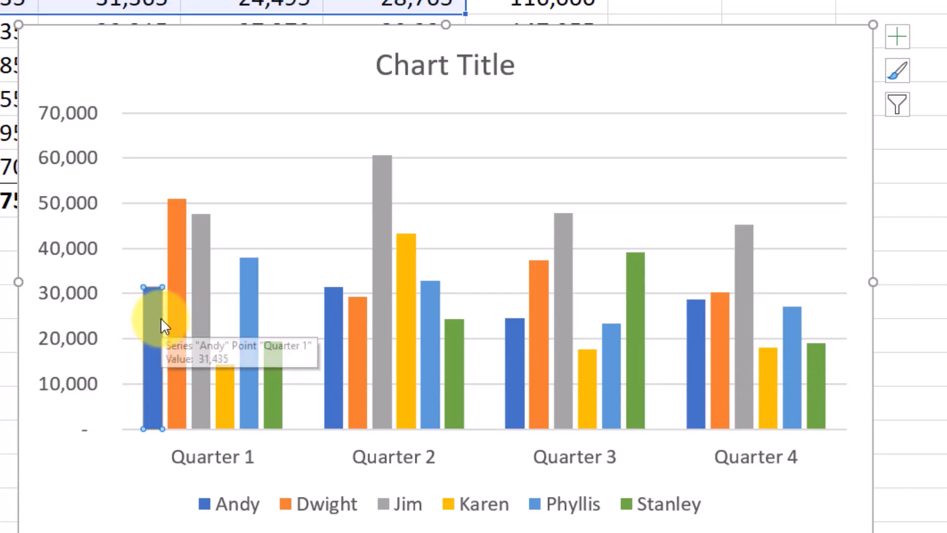
pyautogui.moveTo(176, 402)
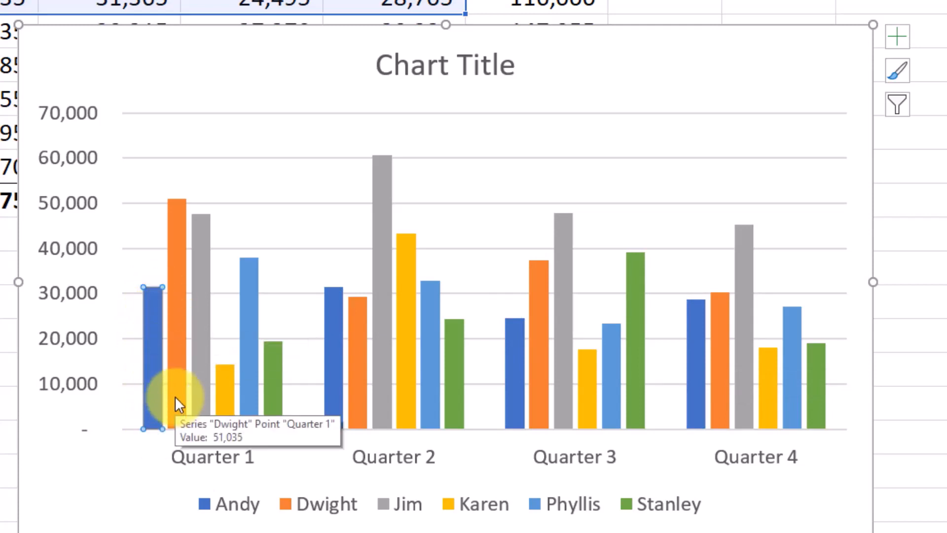
pyautogui.moveTo(876, 314)
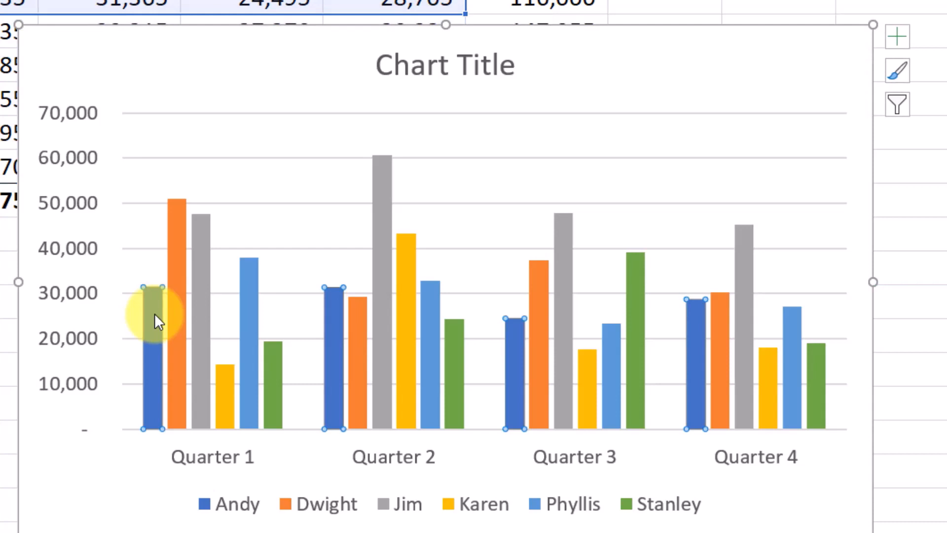
# Step: Fill the Andy series light green and Dwight's Quarter 1 column light blue
pyautogui.rightClick(154, 317)
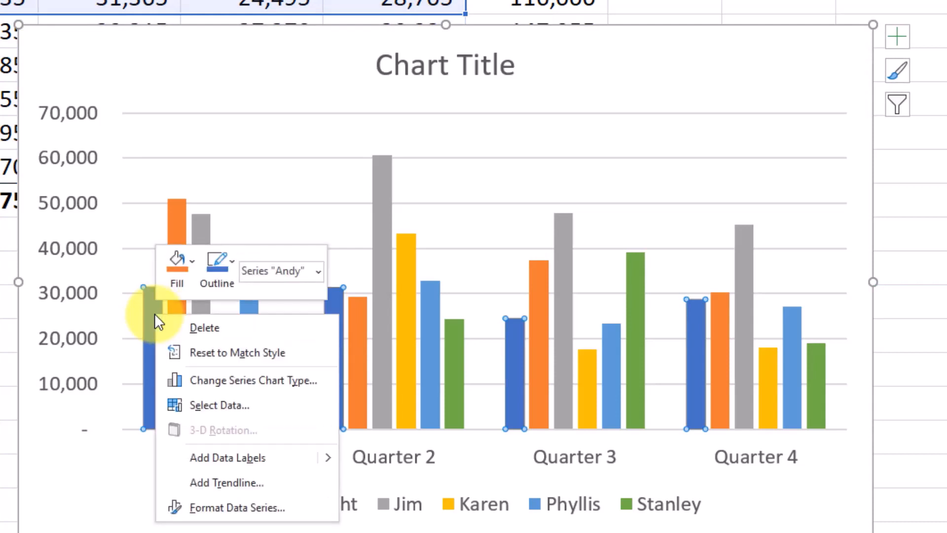
pyautogui.click(175, 270)
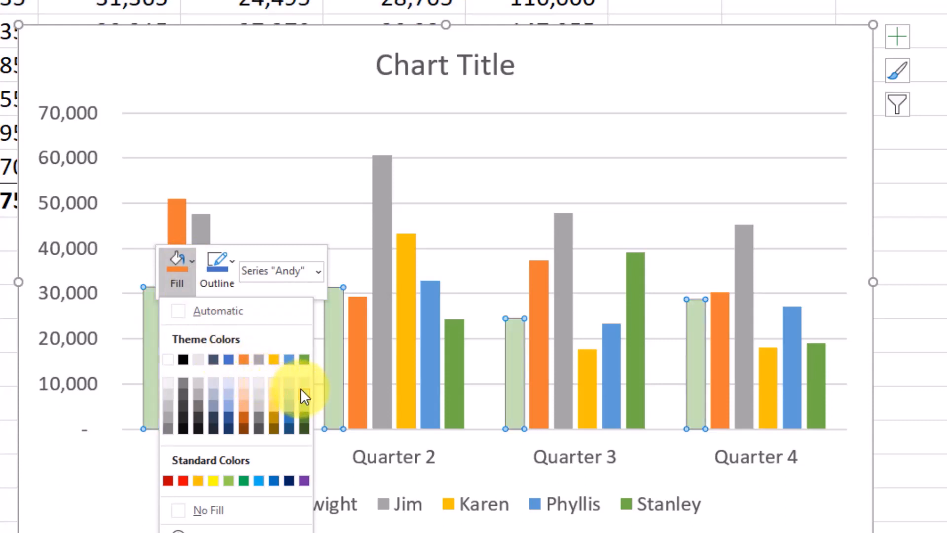
pyautogui.moveTo(308, 399)
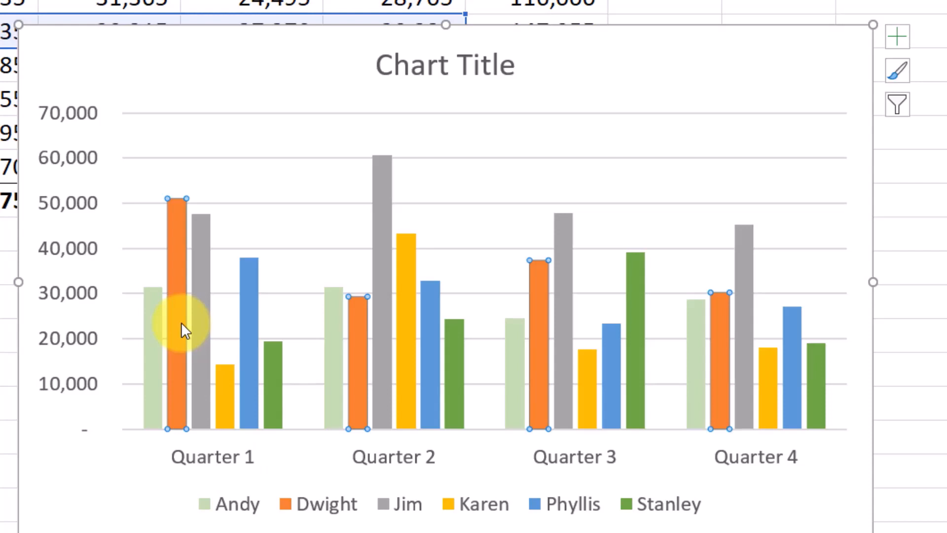
pyautogui.click(175, 302)
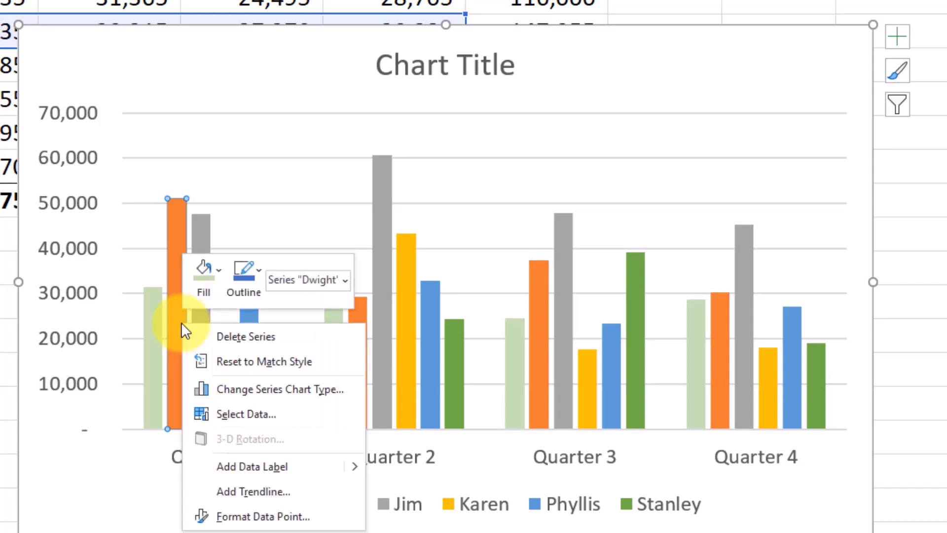
pyautogui.click(204, 272)
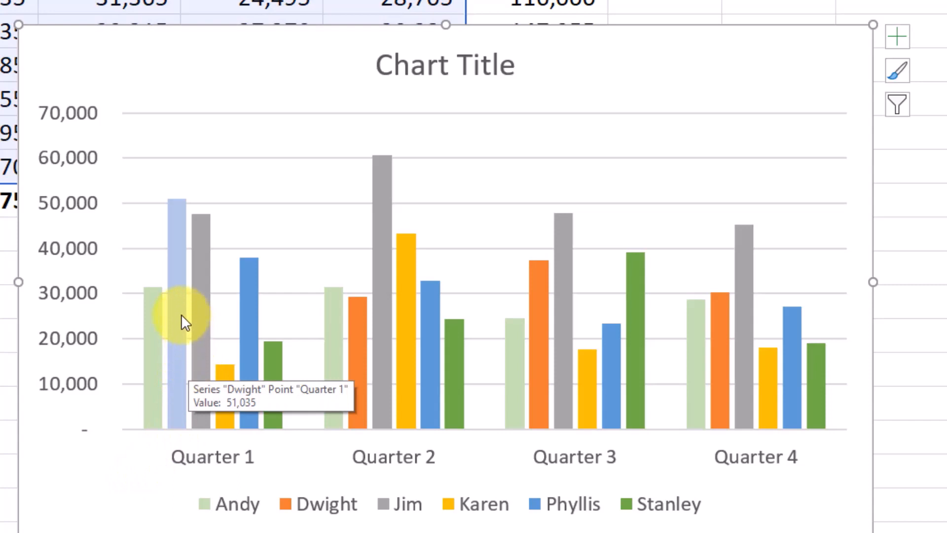
pyautogui.moveTo(373, 402)
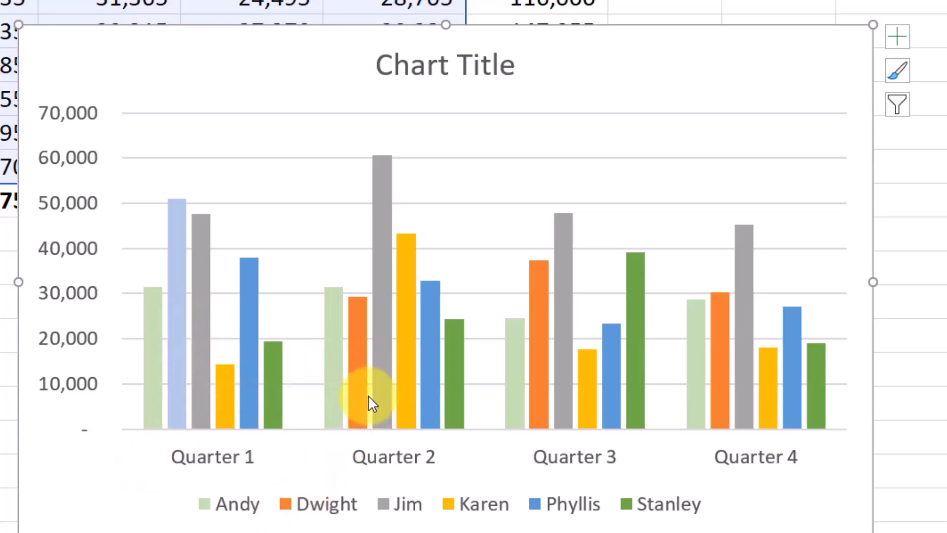
pyautogui.moveTo(185, 332)
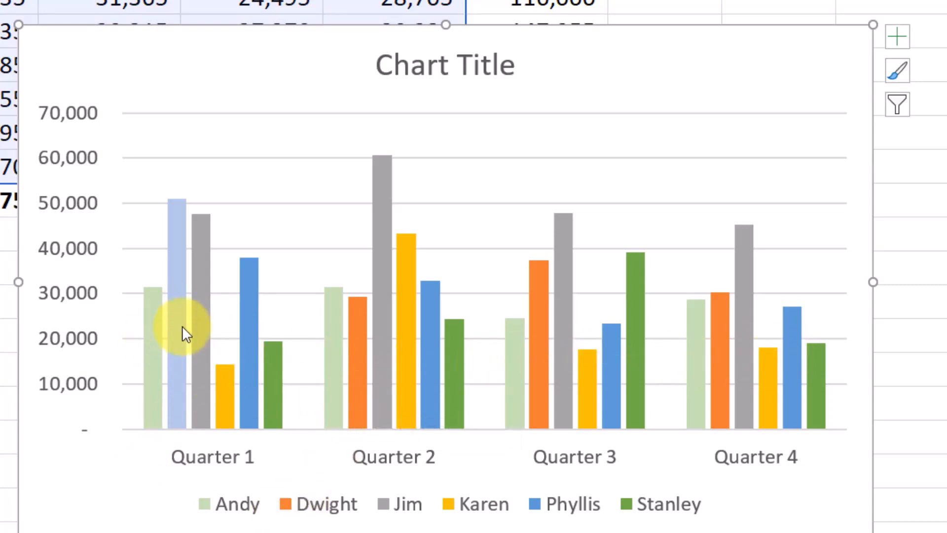
pyautogui.moveTo(184, 323)
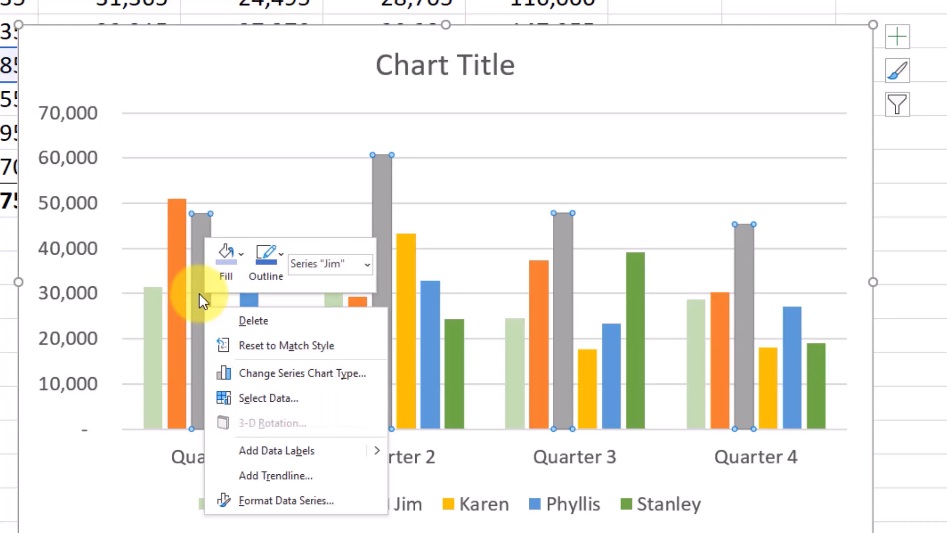
pyautogui.moveTo(302, 458)
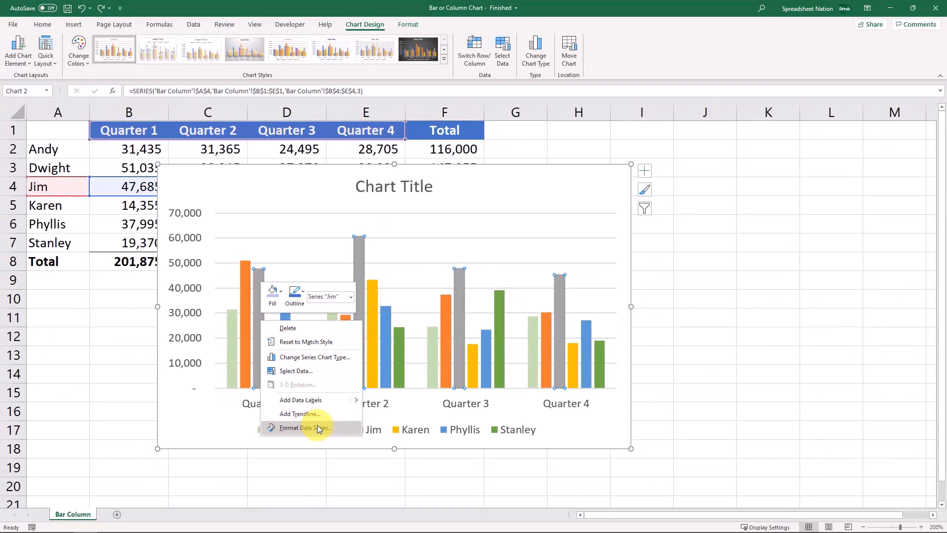
# Step: Select the Jim series and set its gap width to 300%
pyautogui.click(305, 427)
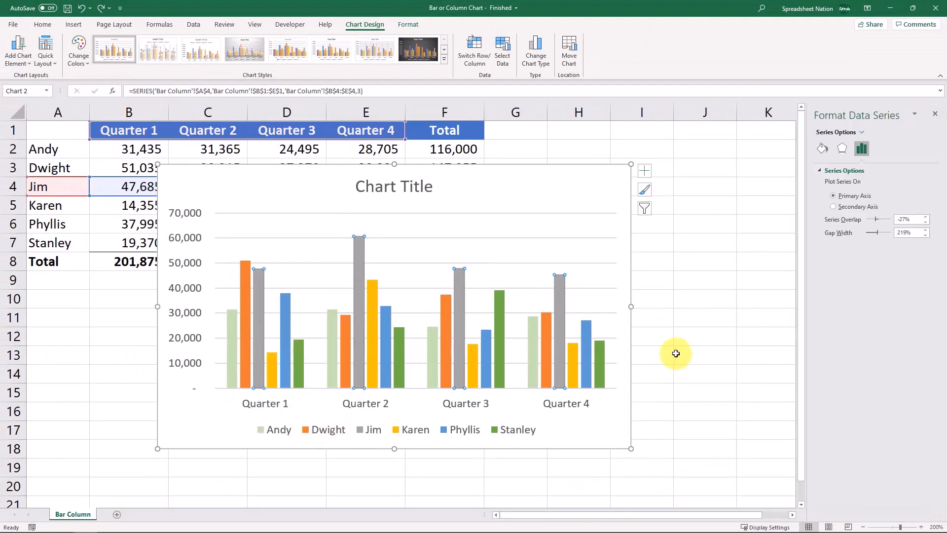
pyautogui.moveTo(879, 222)
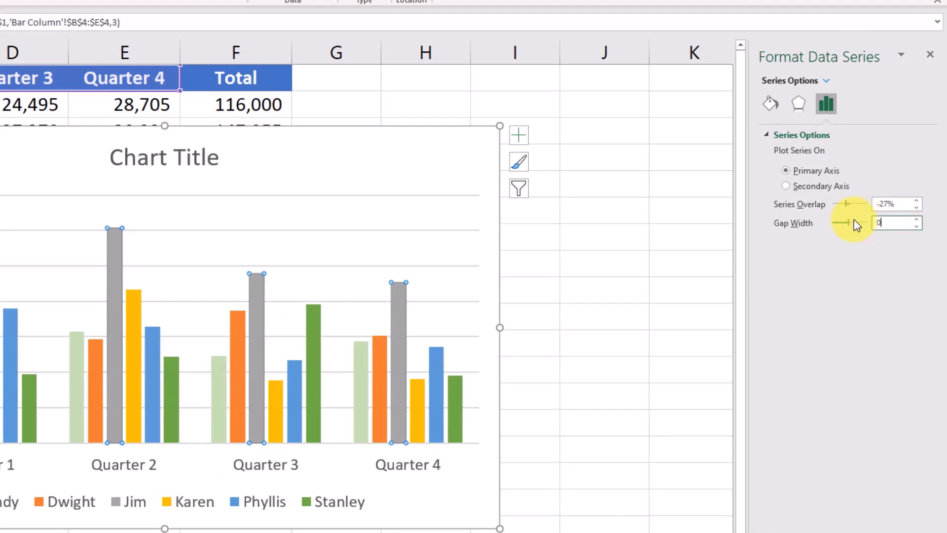
pyautogui.write('00%')
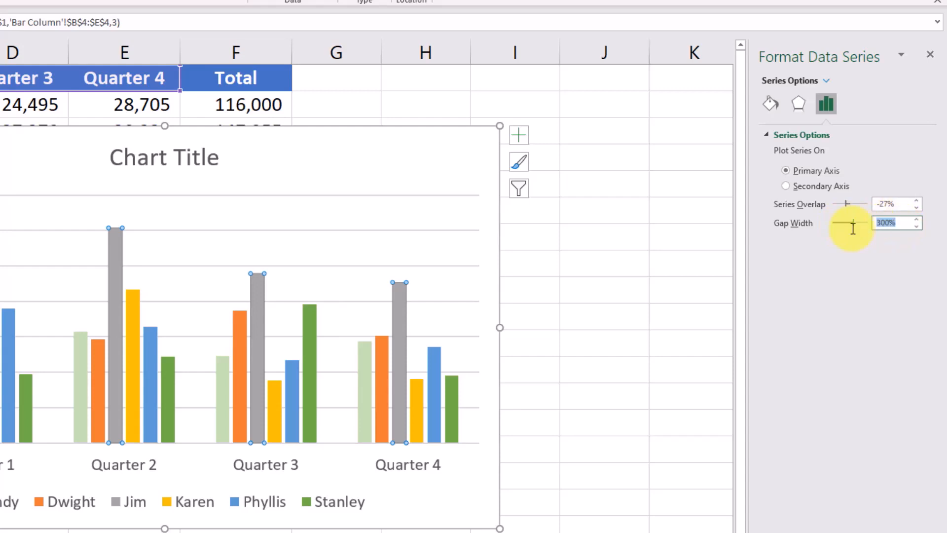
pyautogui.moveTo(781, 253)
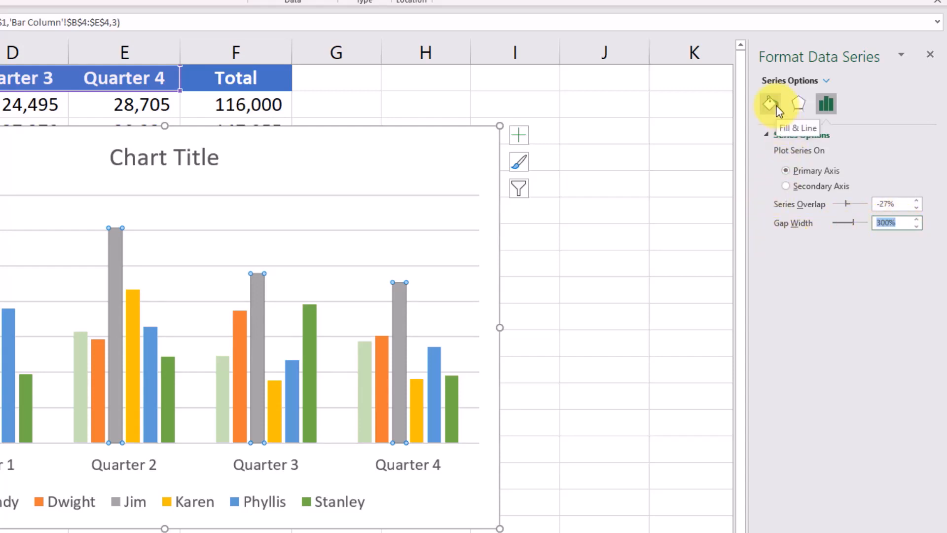
# Step: Try solid light gray and gradient fills on the Jim bars, then settle on Picture or texture fill
pyautogui.click(771, 103)
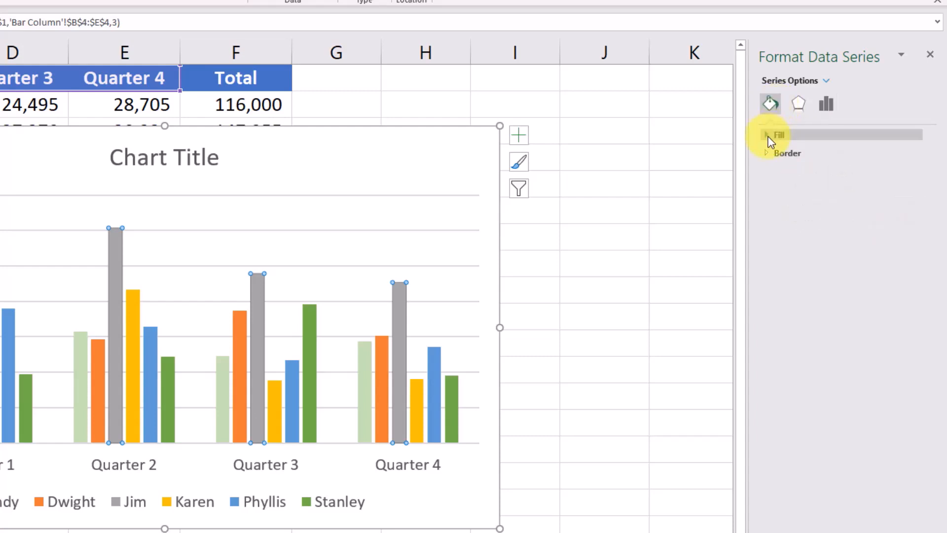
pyautogui.click(778, 134)
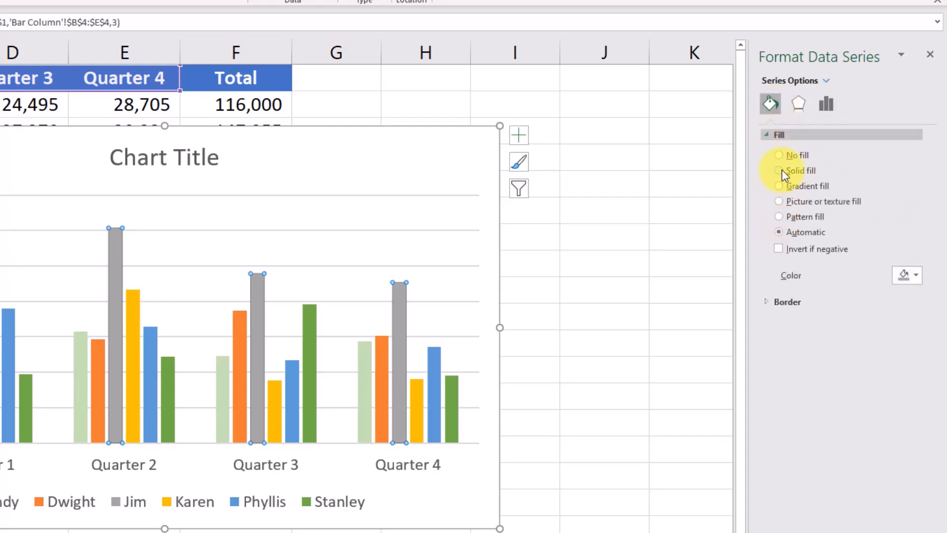
pyautogui.click(779, 171)
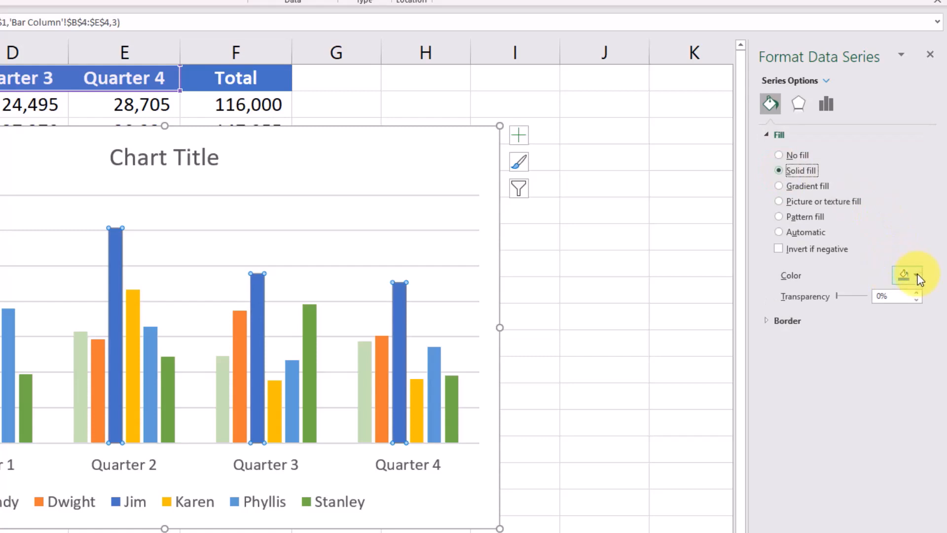
pyautogui.click(905, 275)
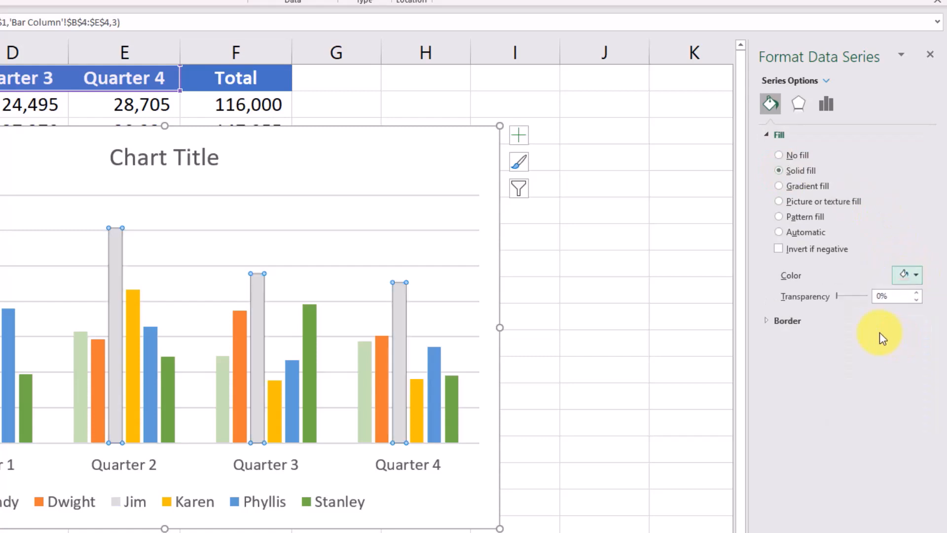
pyautogui.click(780, 186)
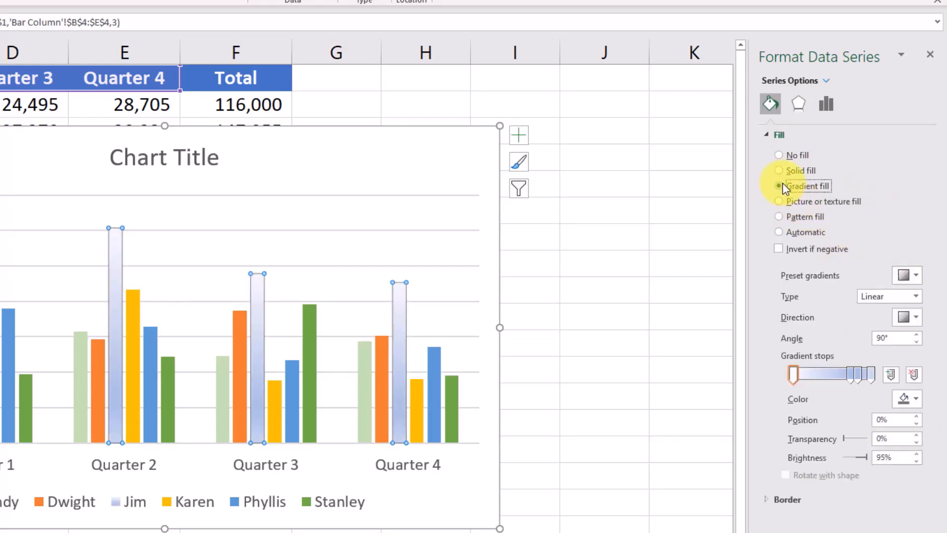
pyautogui.click(780, 201)
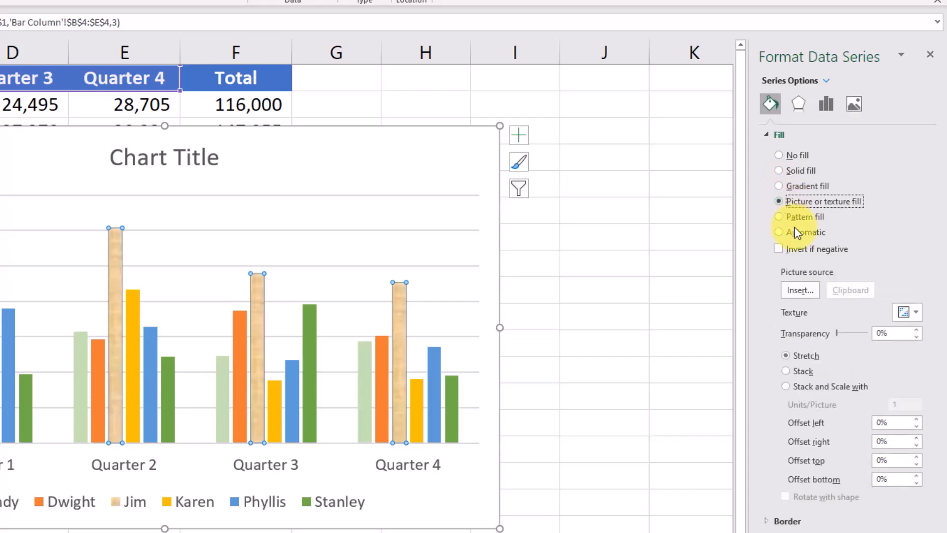
# Step: Insert a stock photograph as the picture fill for the Jim bars
pyautogui.click(800, 290)
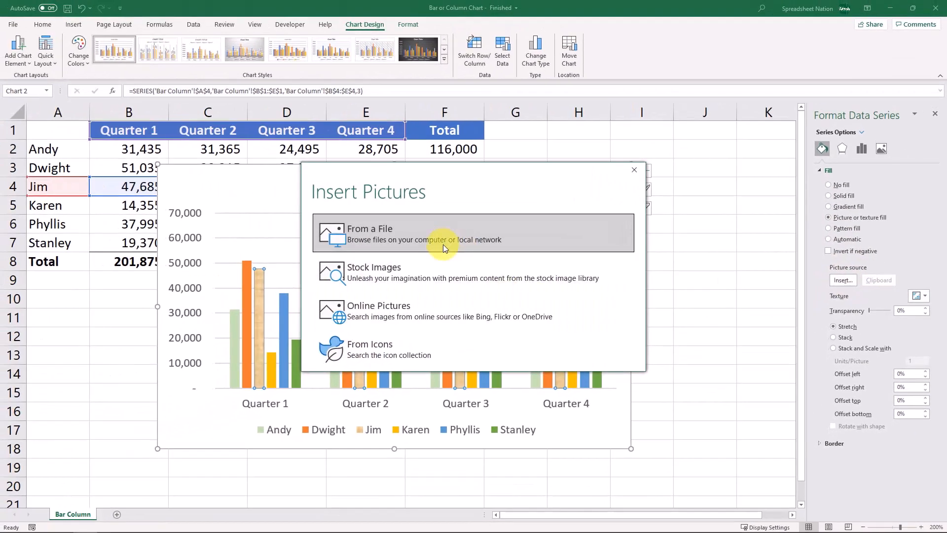
pyautogui.moveTo(423, 230)
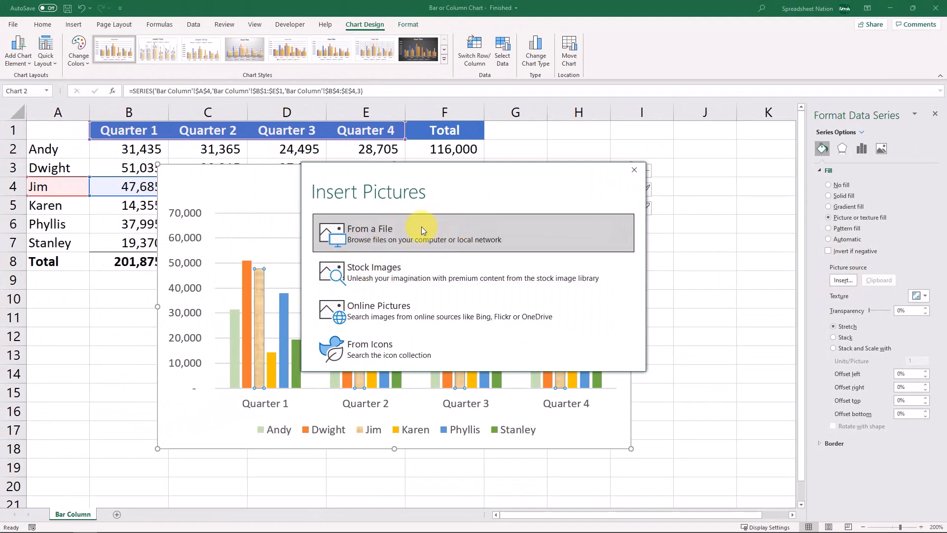
pyautogui.moveTo(416, 278)
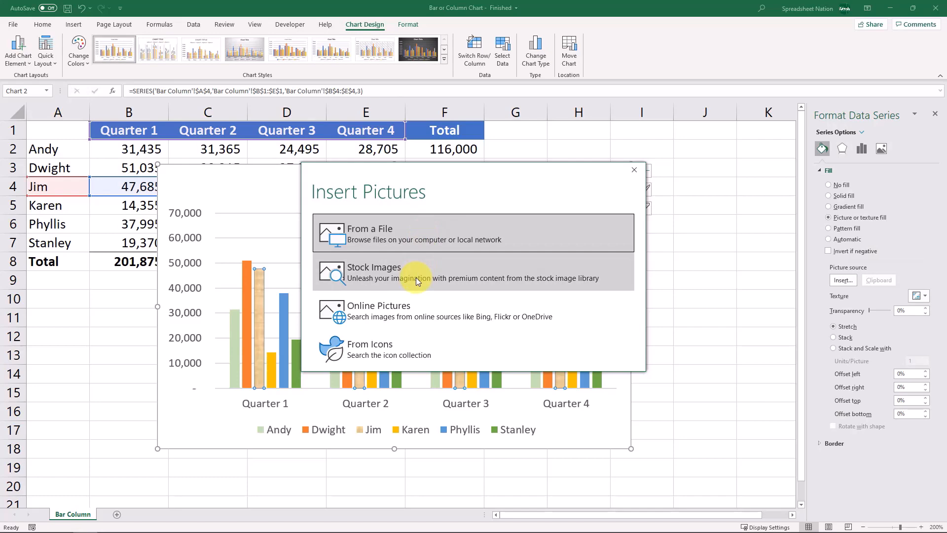
pyautogui.click(373, 272)
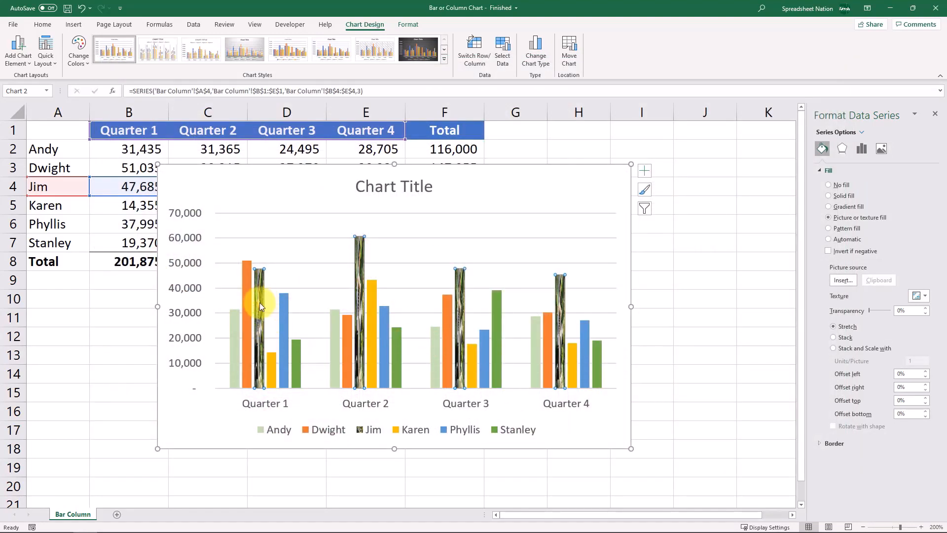
pyautogui.moveTo(356, 279)
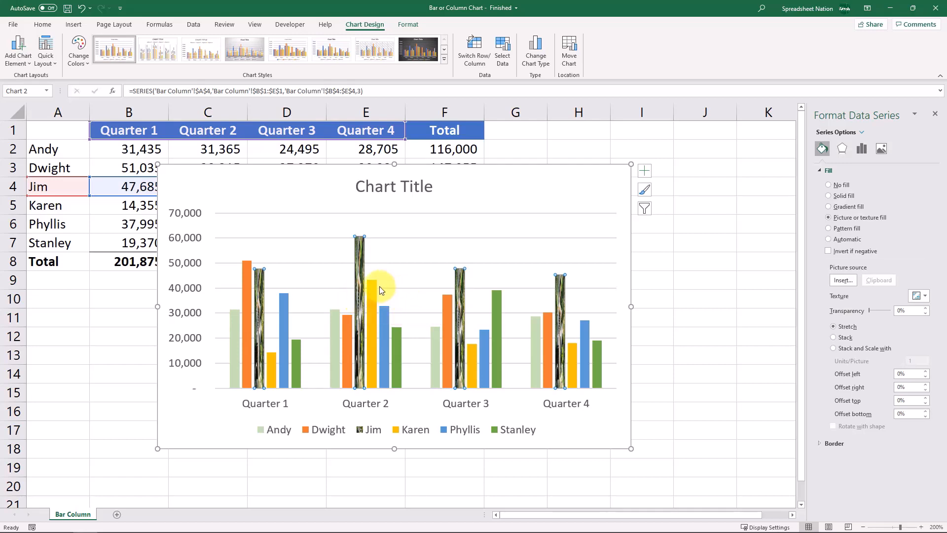
pyautogui.moveTo(380, 288)
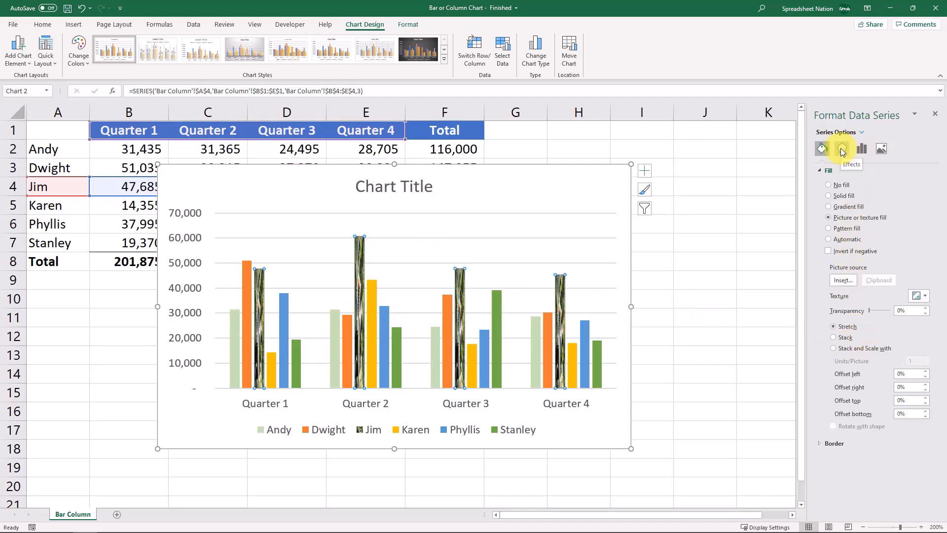
# Step: Tour the Effects, Series Options and Picture panes for Jim, then select the whole chart area
pyautogui.click(841, 149)
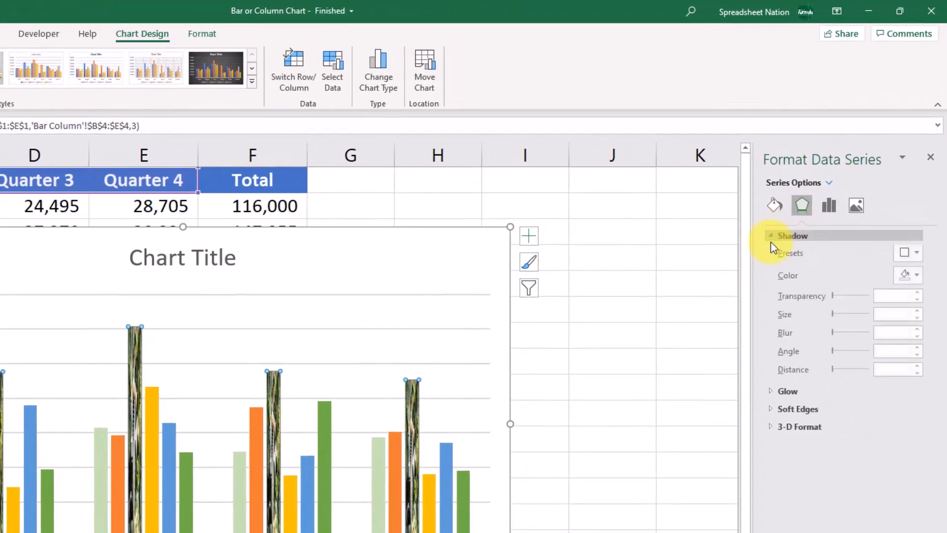
pyautogui.click(829, 205)
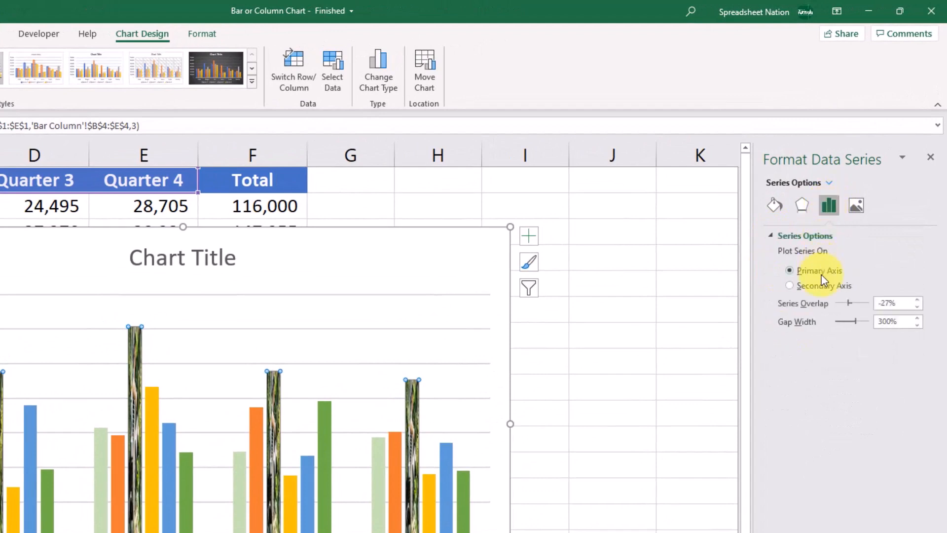
pyautogui.click(857, 205)
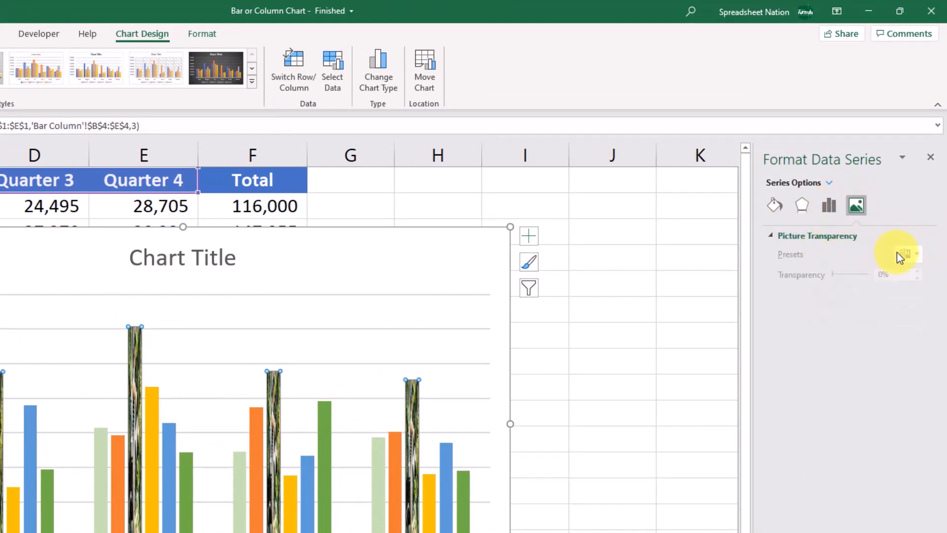
pyautogui.click(774, 205)
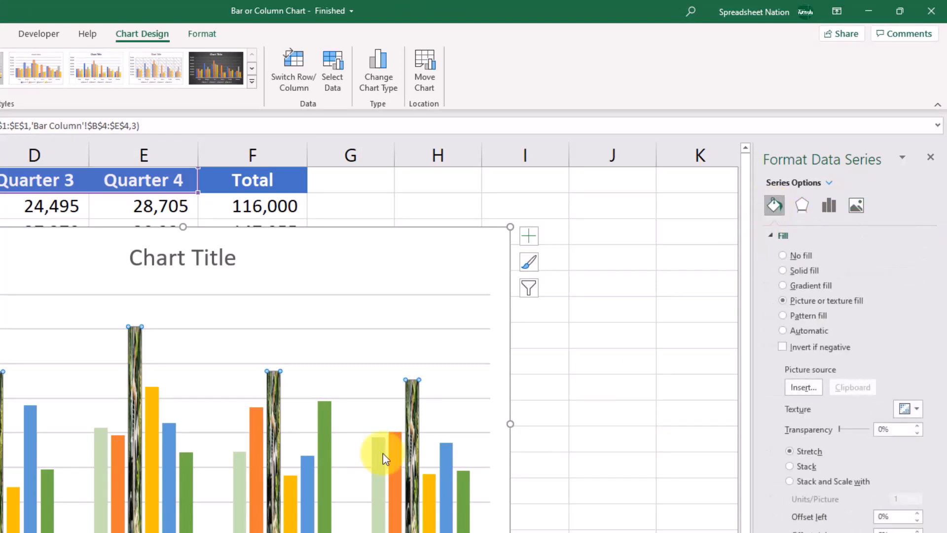
pyautogui.click(230, 326)
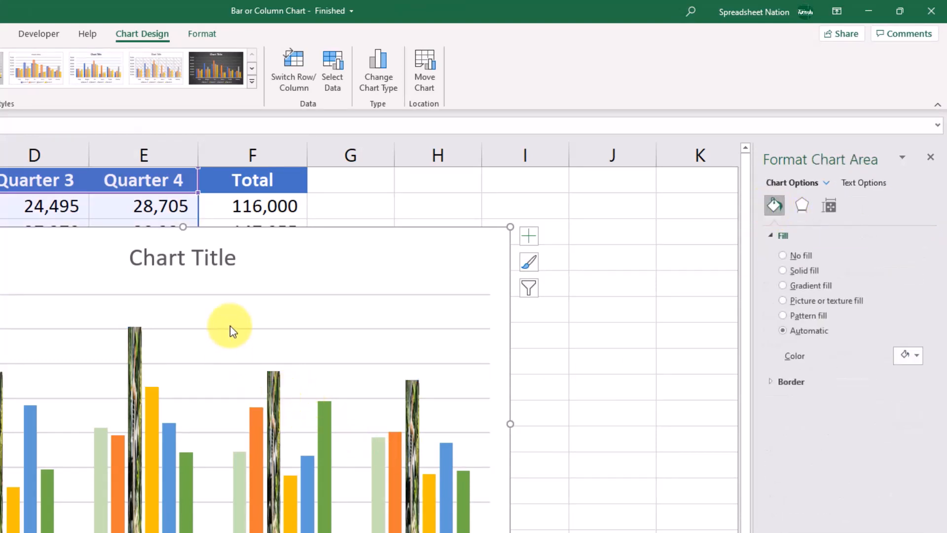
# Step: Set the chart title to Quarterly Sales
pyautogui.doubleClick(217, 258)
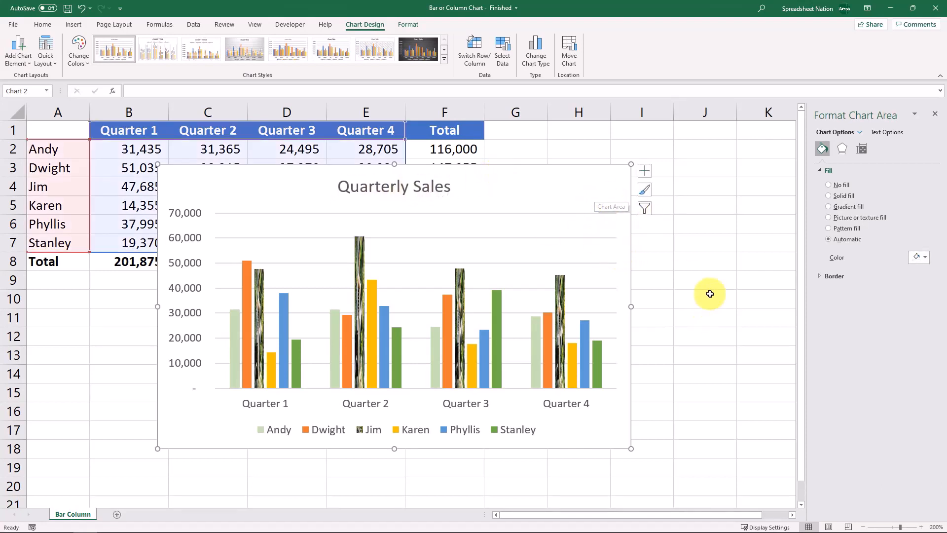
pyautogui.moveTo(636, 261)
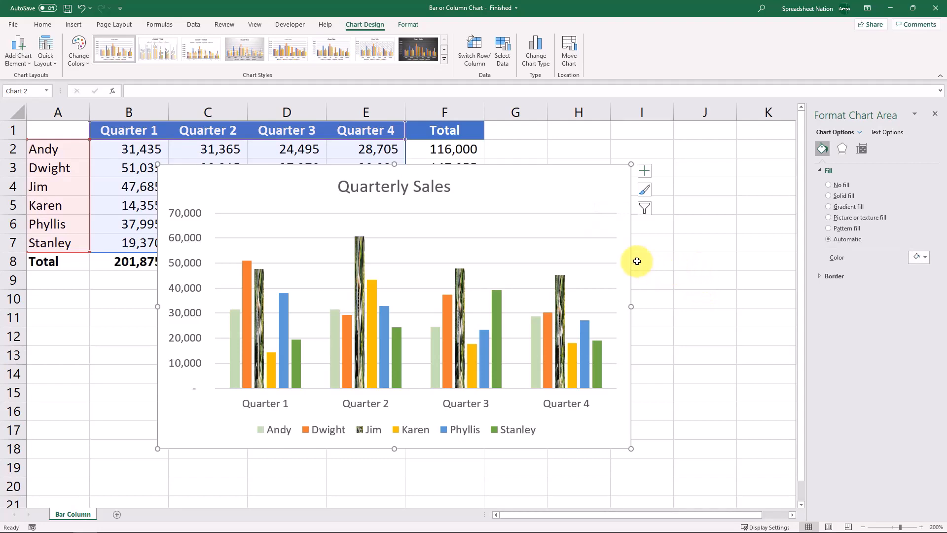
pyautogui.moveTo(418, 50)
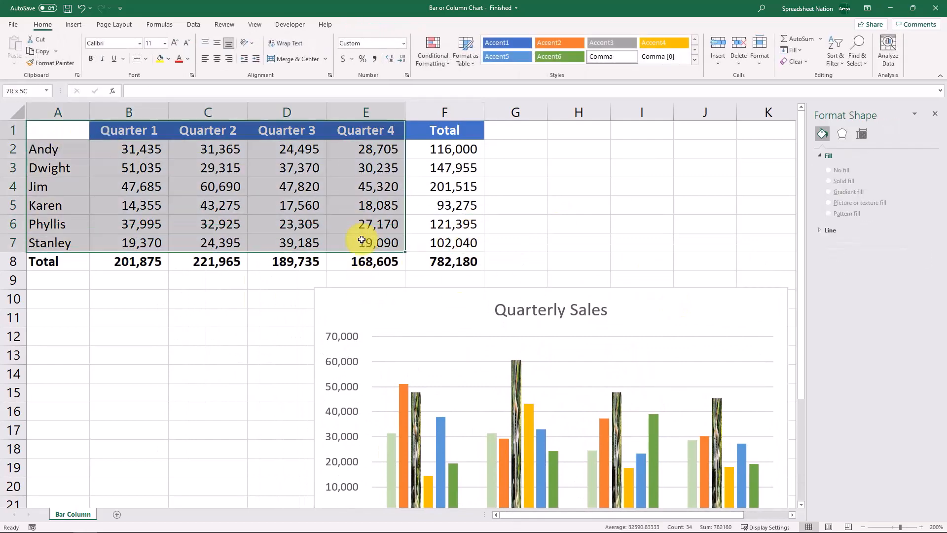
# Step: Insert a clustered bar chart and switch row/column so quarters are categories, salespeople series
pyautogui.click(74, 23)
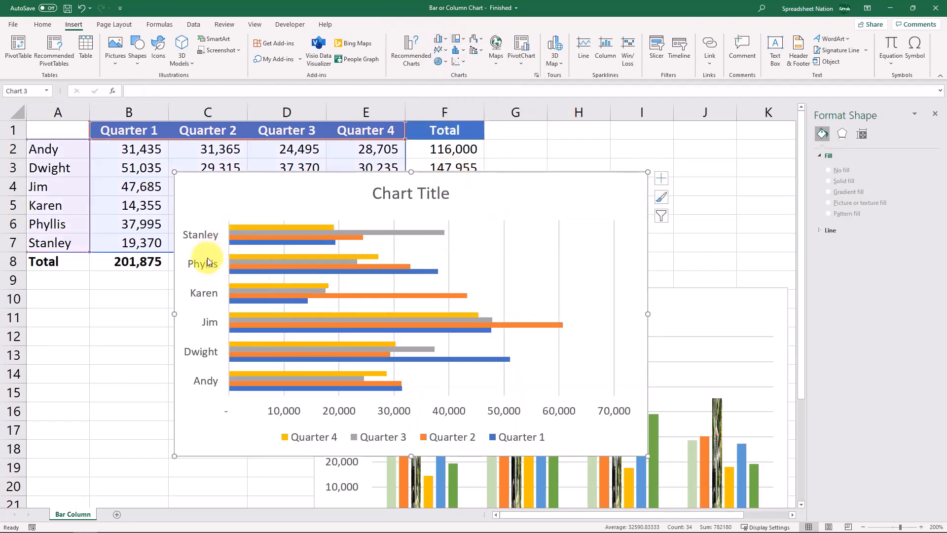
pyautogui.moveTo(216, 239)
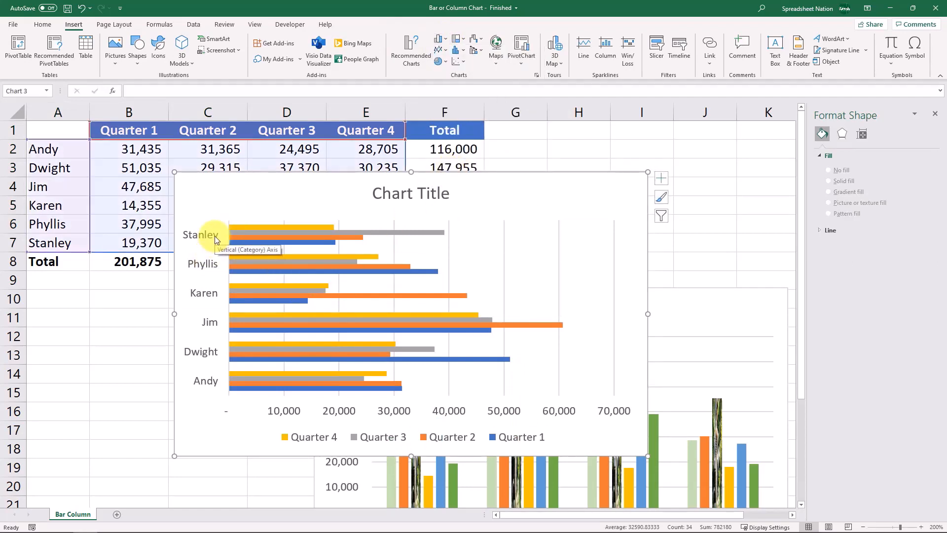
pyautogui.click(518, 173)
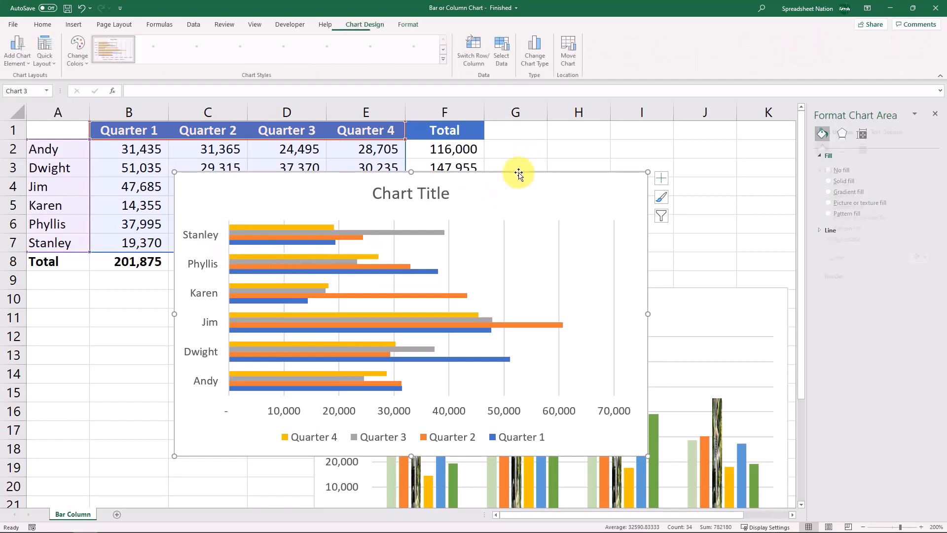
pyautogui.click(471, 50)
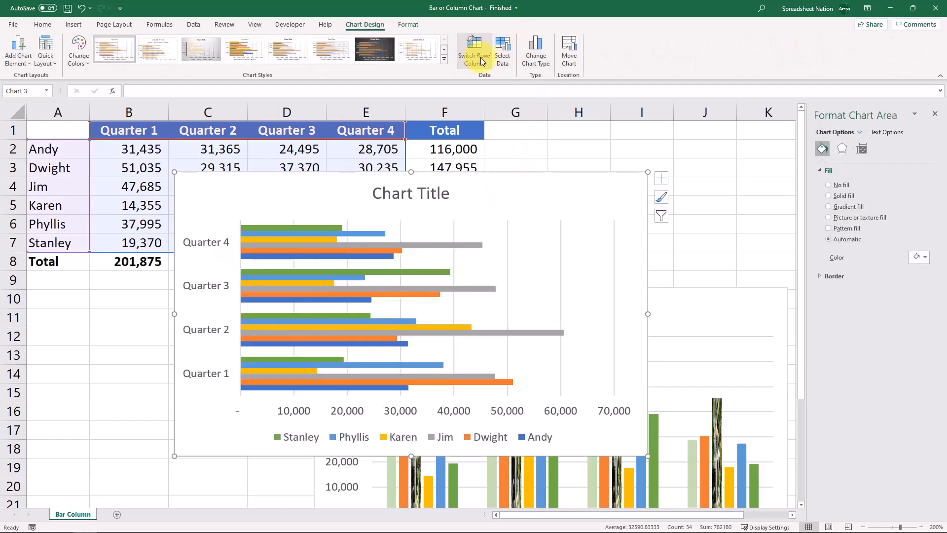